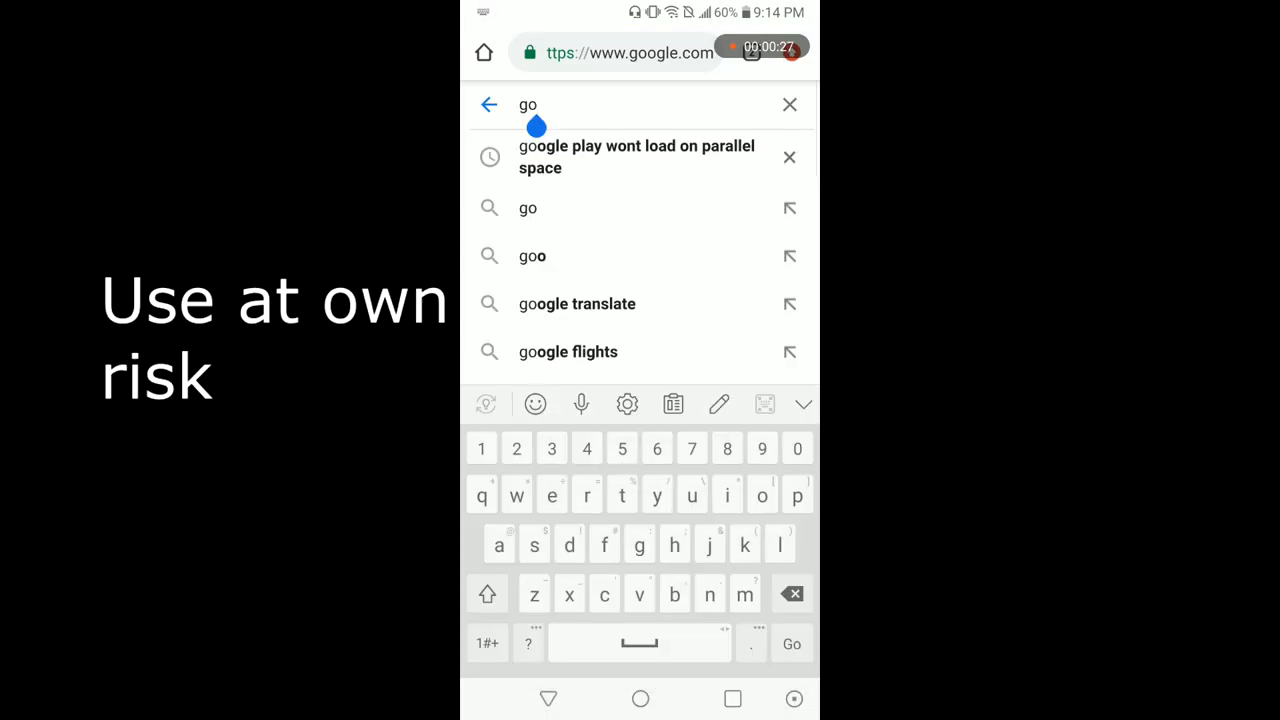
# Step: Search Google for 'game guardian' and start the GameGuardian 101.1 download from gameguardian.net
pyautogui.write('game guardian')
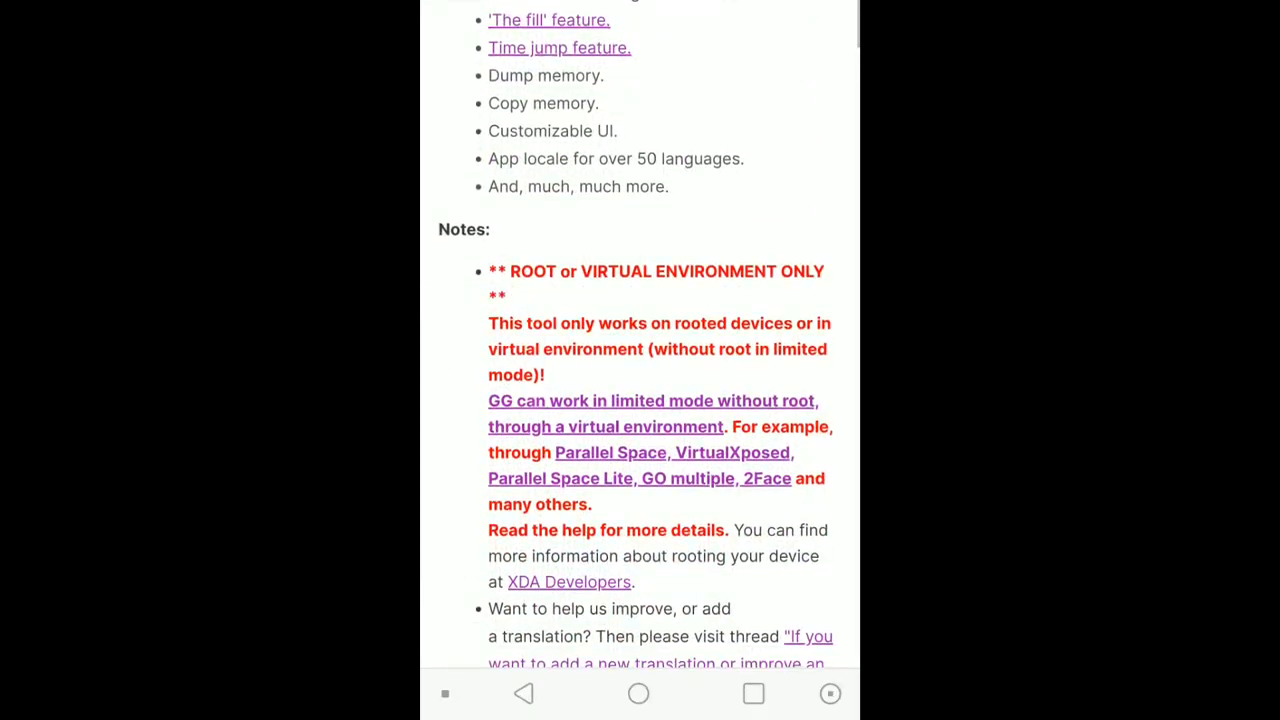
pyautogui.scroll(-3)
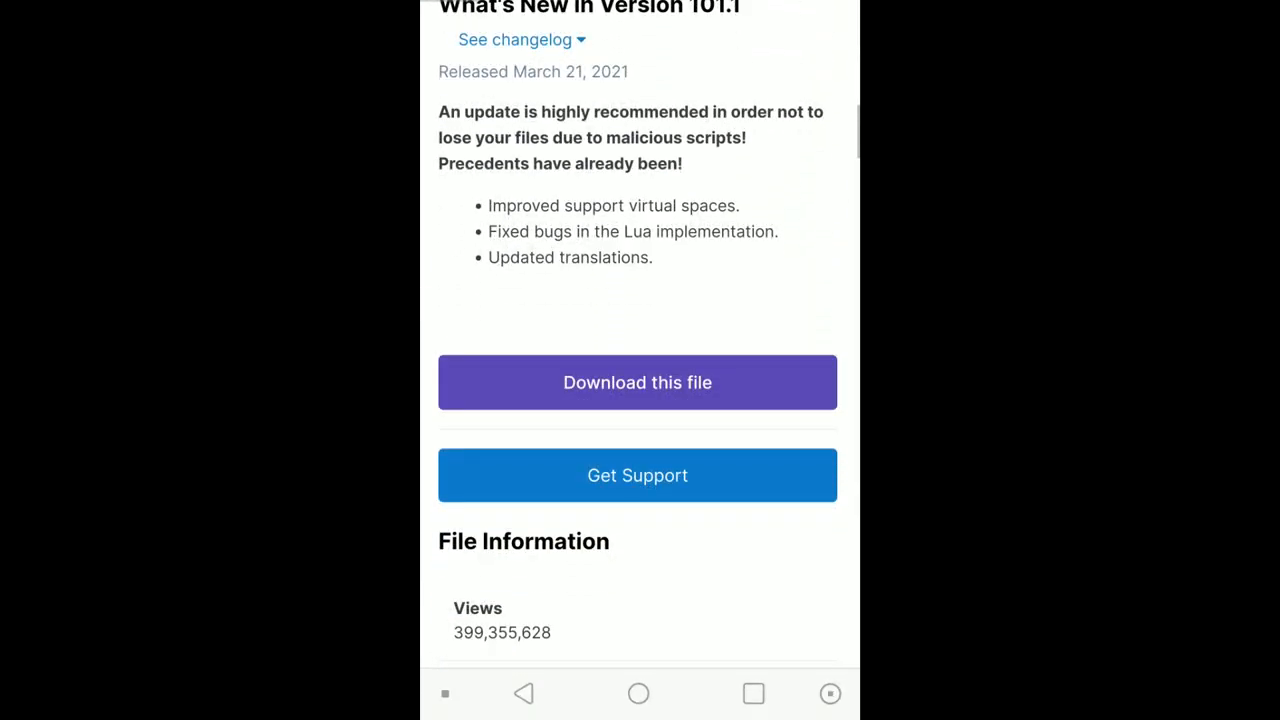
pyautogui.click(636, 382)
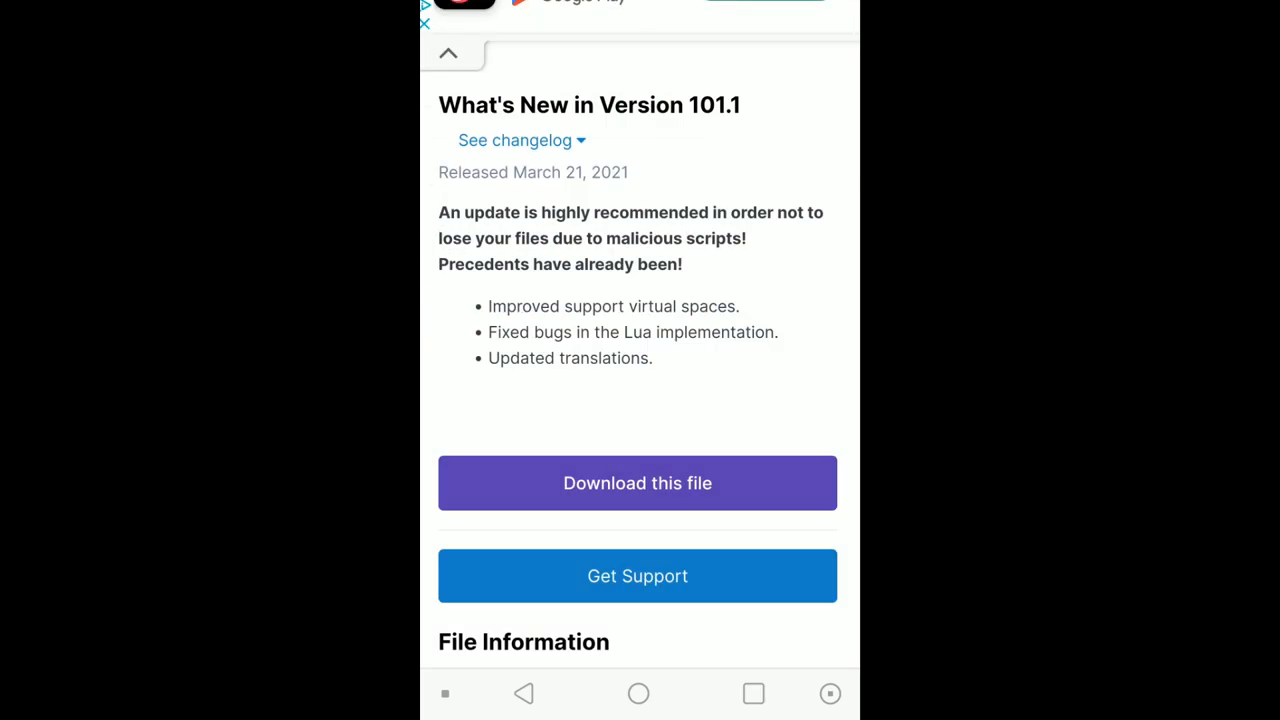
pyautogui.click(636, 482)
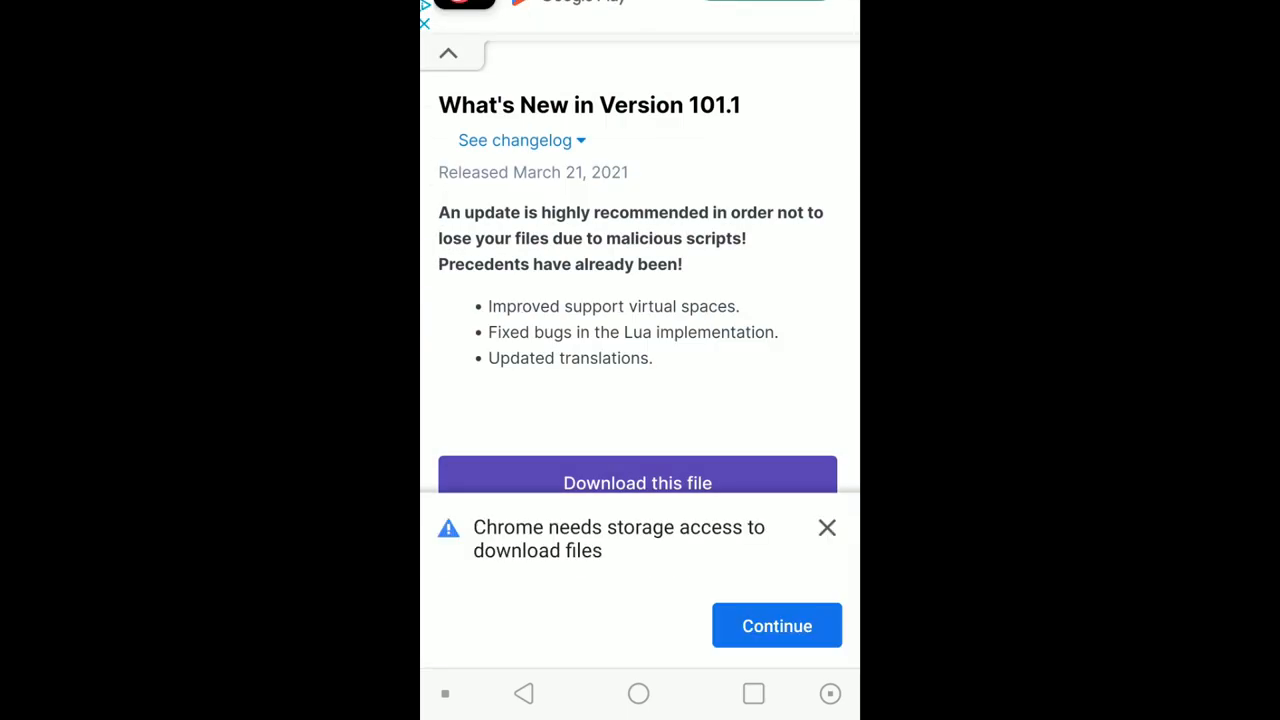
# Step: Grant Chrome storage access and confirm the GameGuardian 101.1 APK download
pyautogui.click(776, 624)
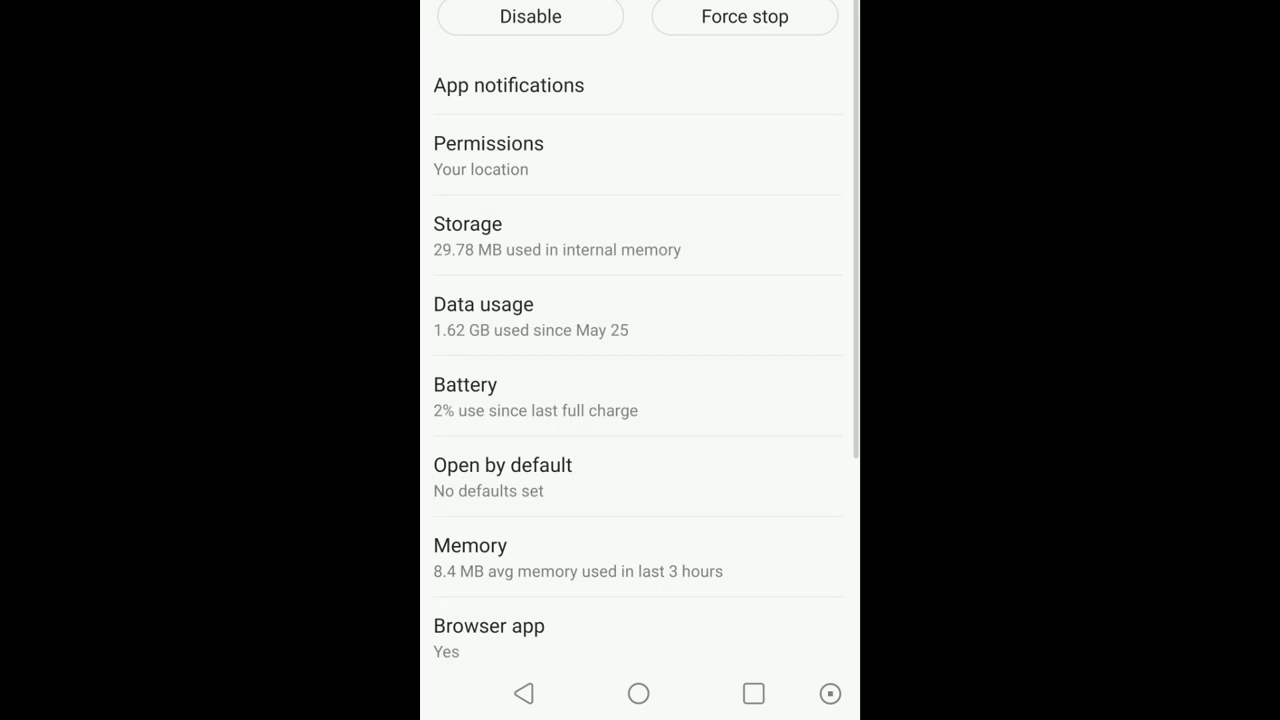
pyautogui.click(488, 144)
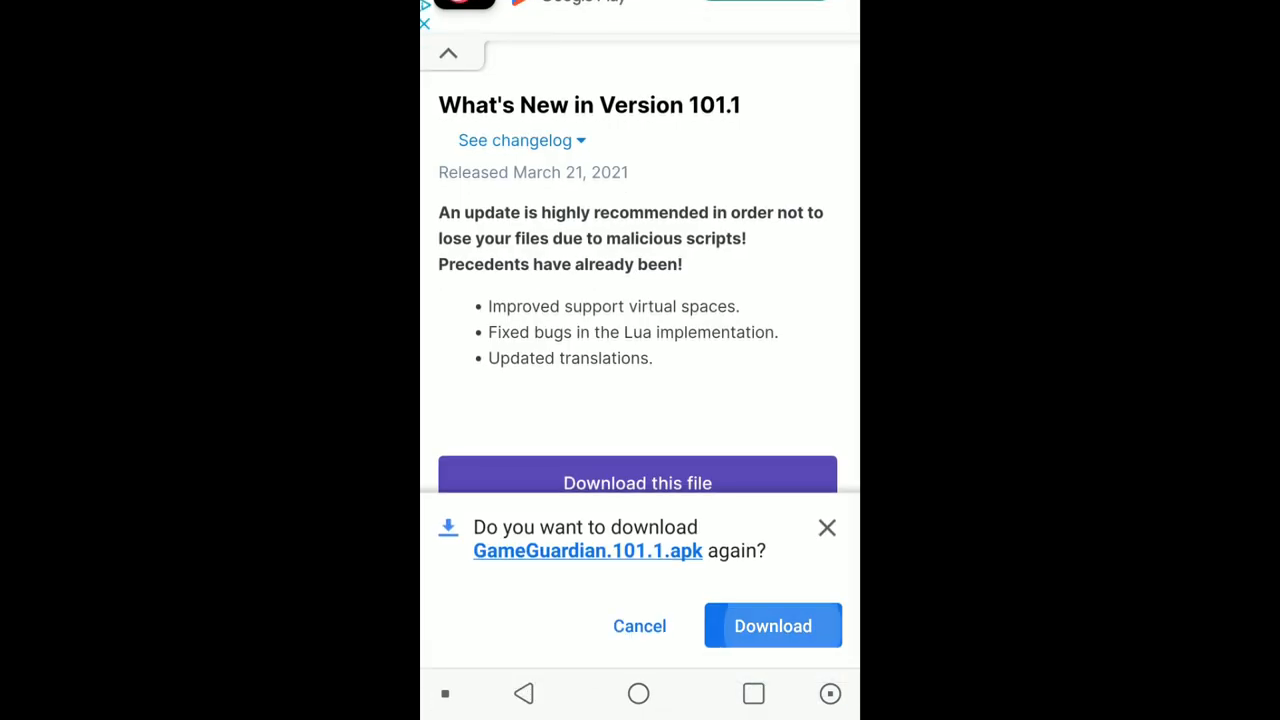
pyautogui.click(772, 624)
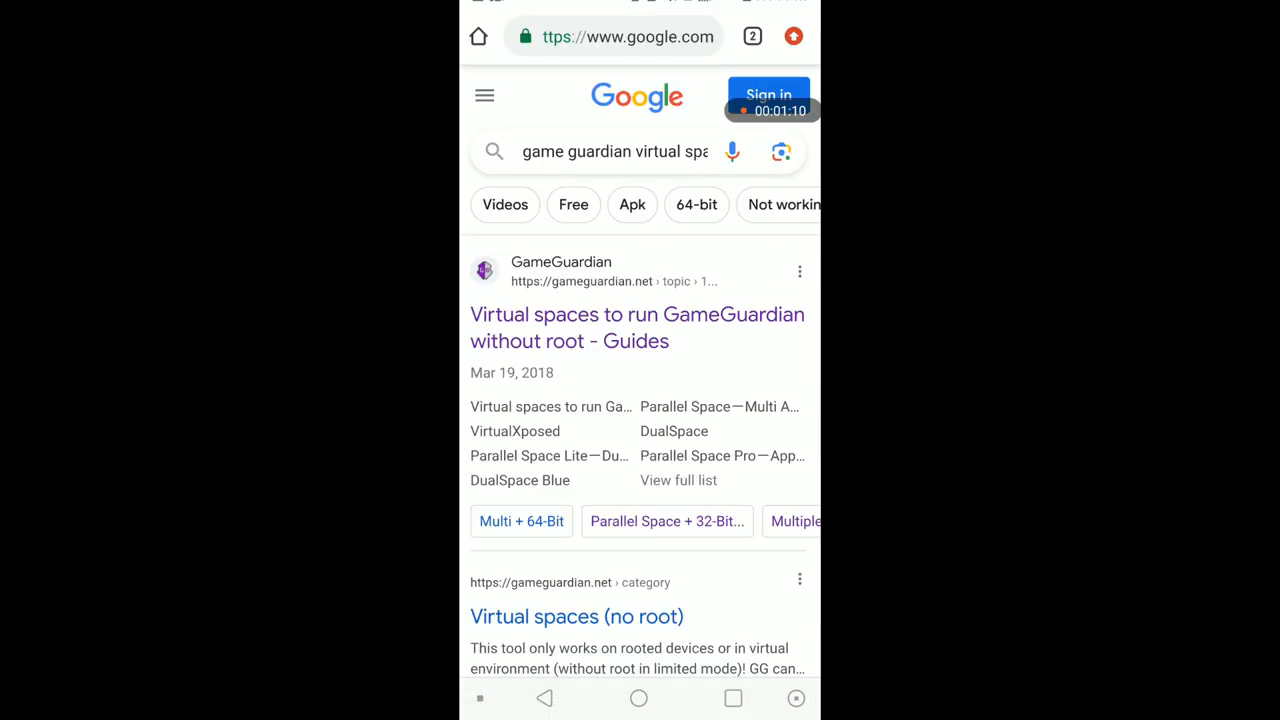
# Step: From the GameGuardian virtual spaces guide, download Parallel Space 4.0.9078 and view the completed downloads
pyautogui.click(636, 328)
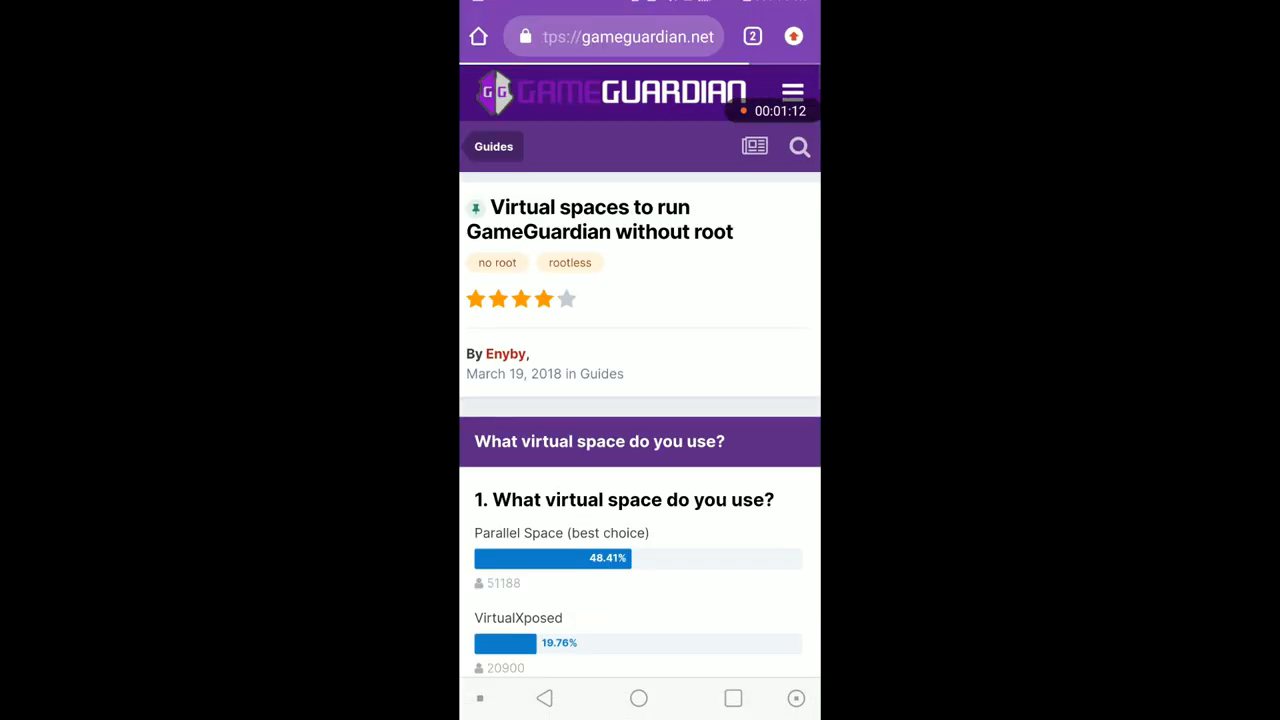
pyautogui.scroll(-3)
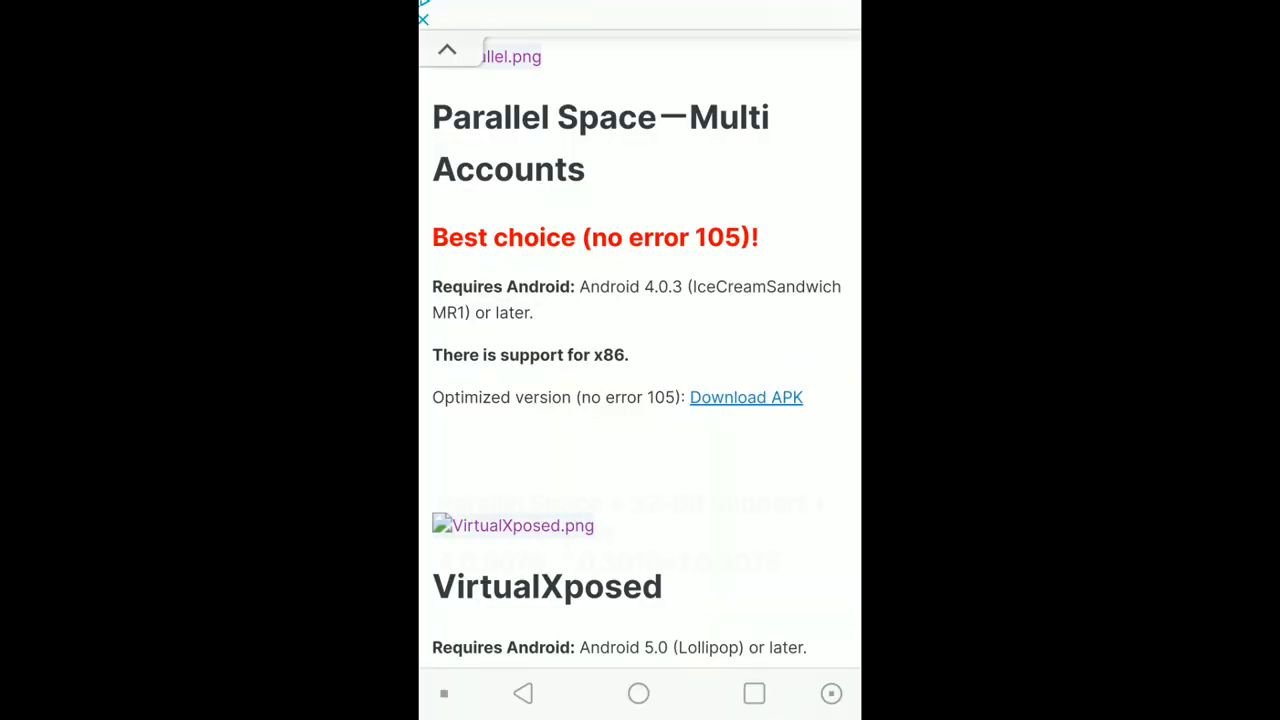
pyautogui.scroll(-3)
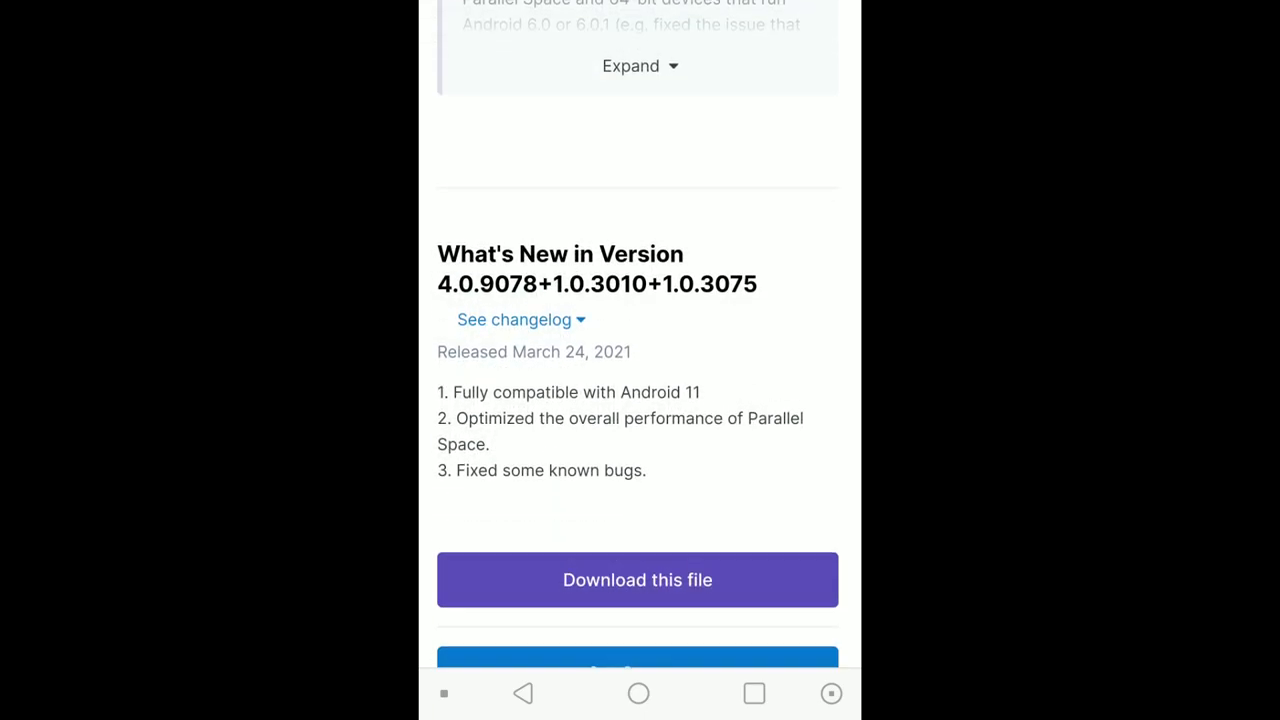
pyautogui.click(514, 320)
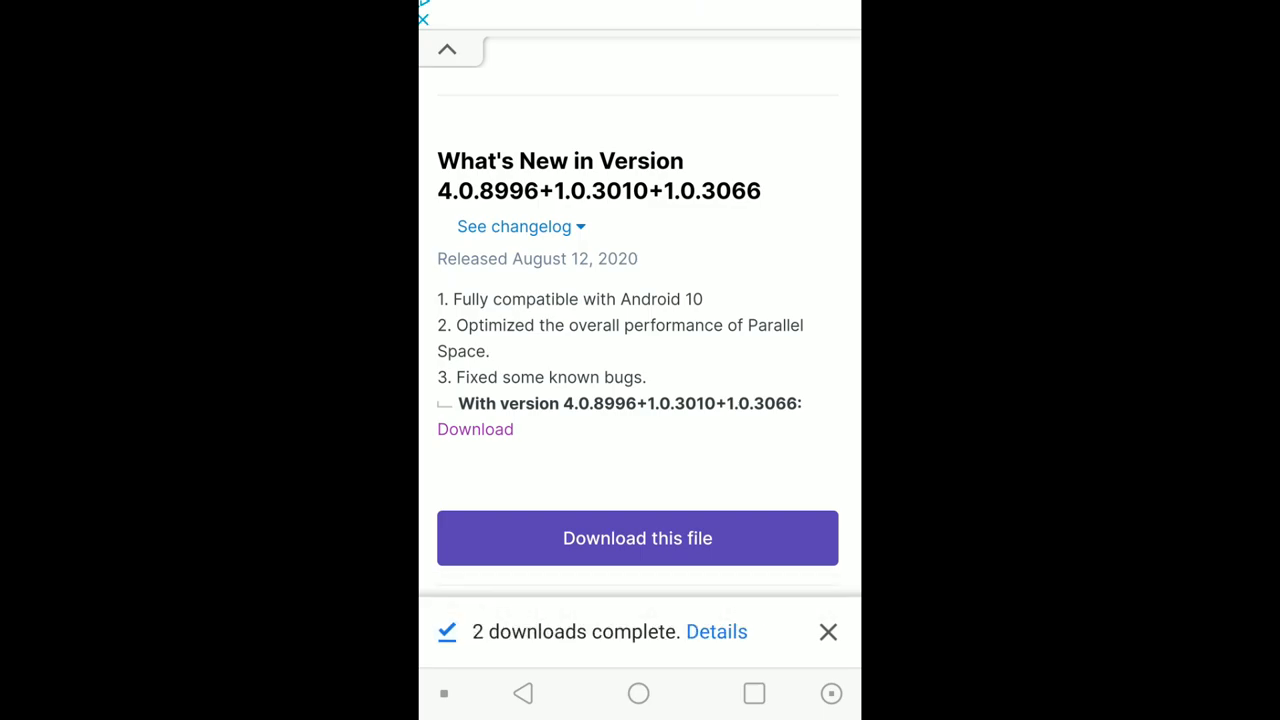
pyautogui.click(716, 632)
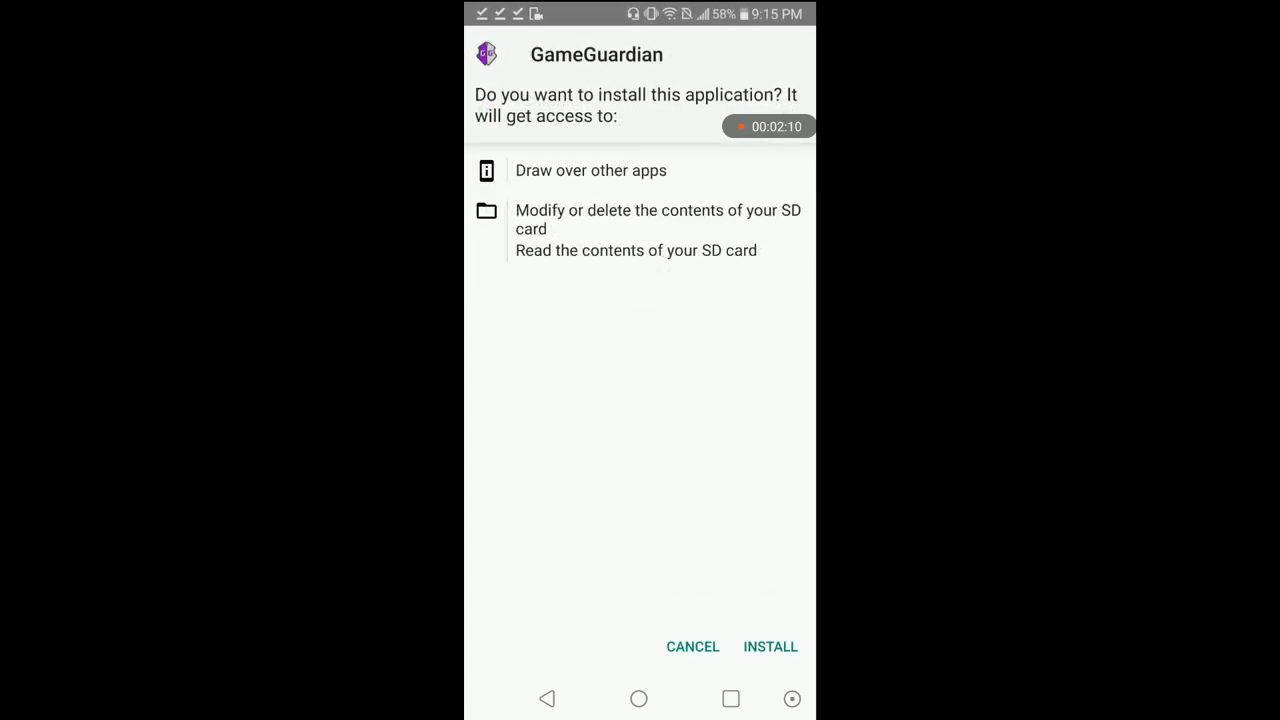
# Step: Install GameGuardian, then Parallel Space and Parallel Space 64Bit Support from the package installer
pyautogui.click(770, 646)
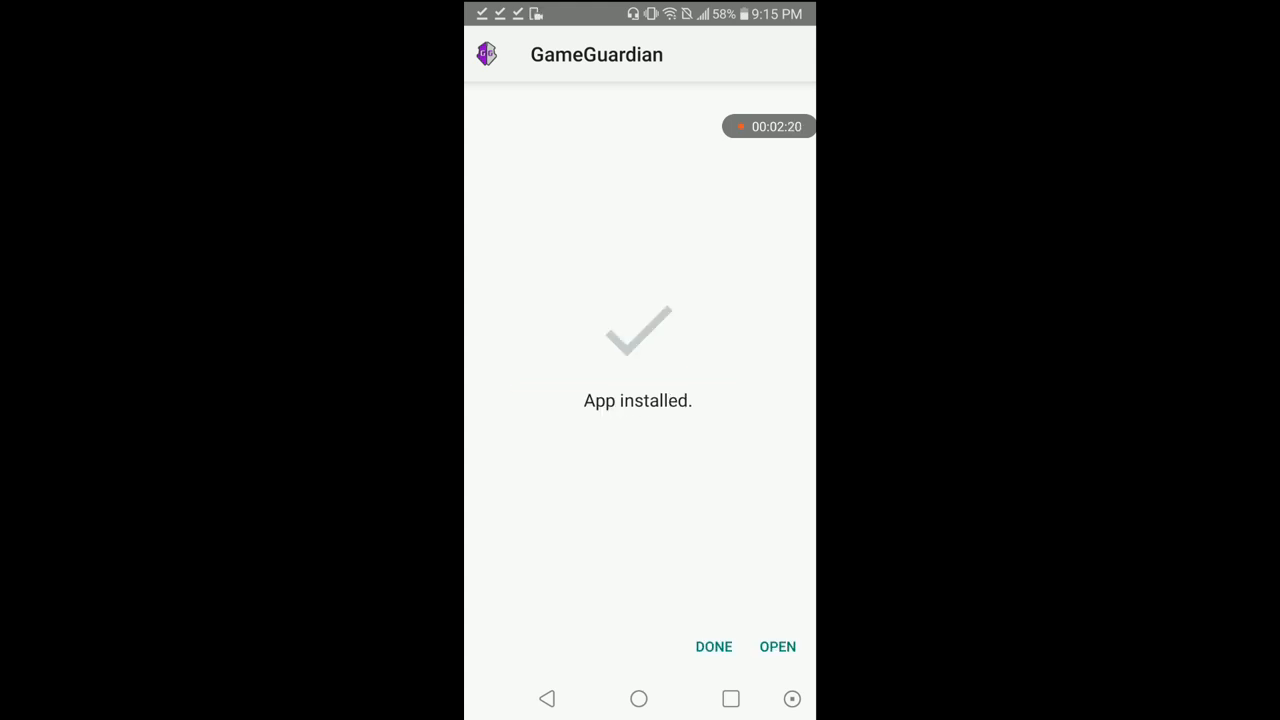
pyautogui.click(712, 646)
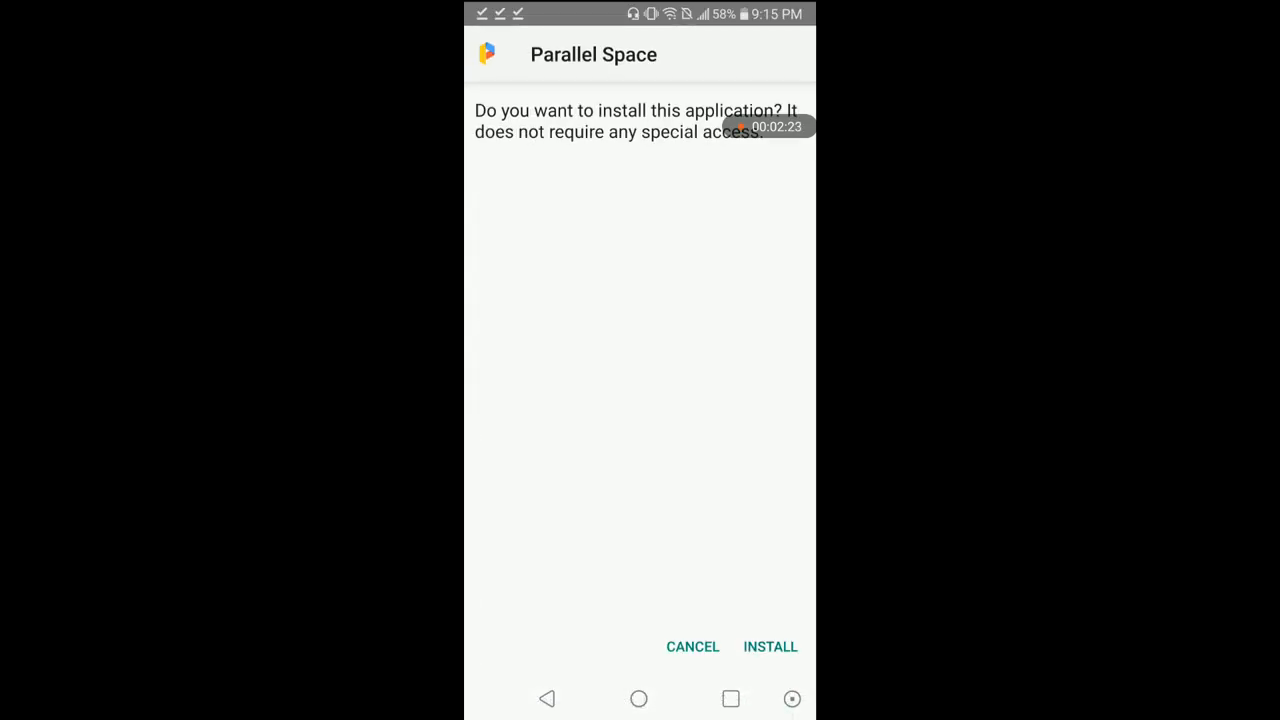
pyautogui.click(770, 646)
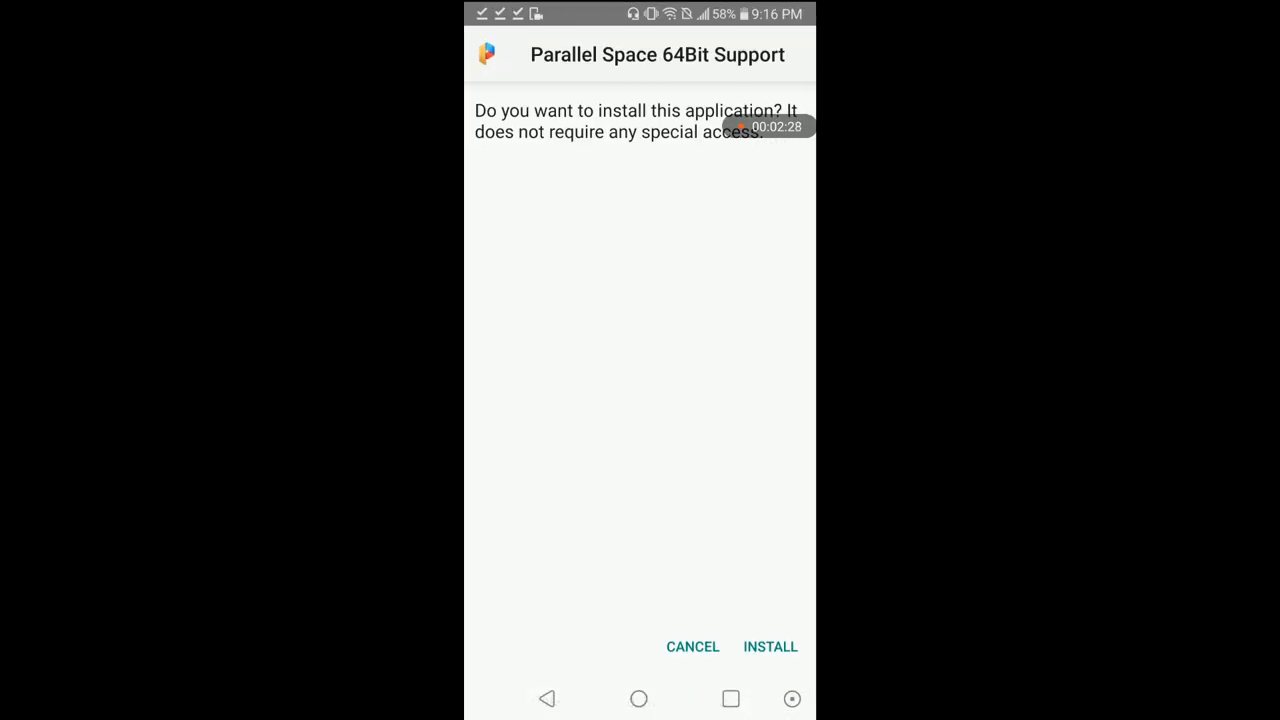
pyautogui.click(770, 646)
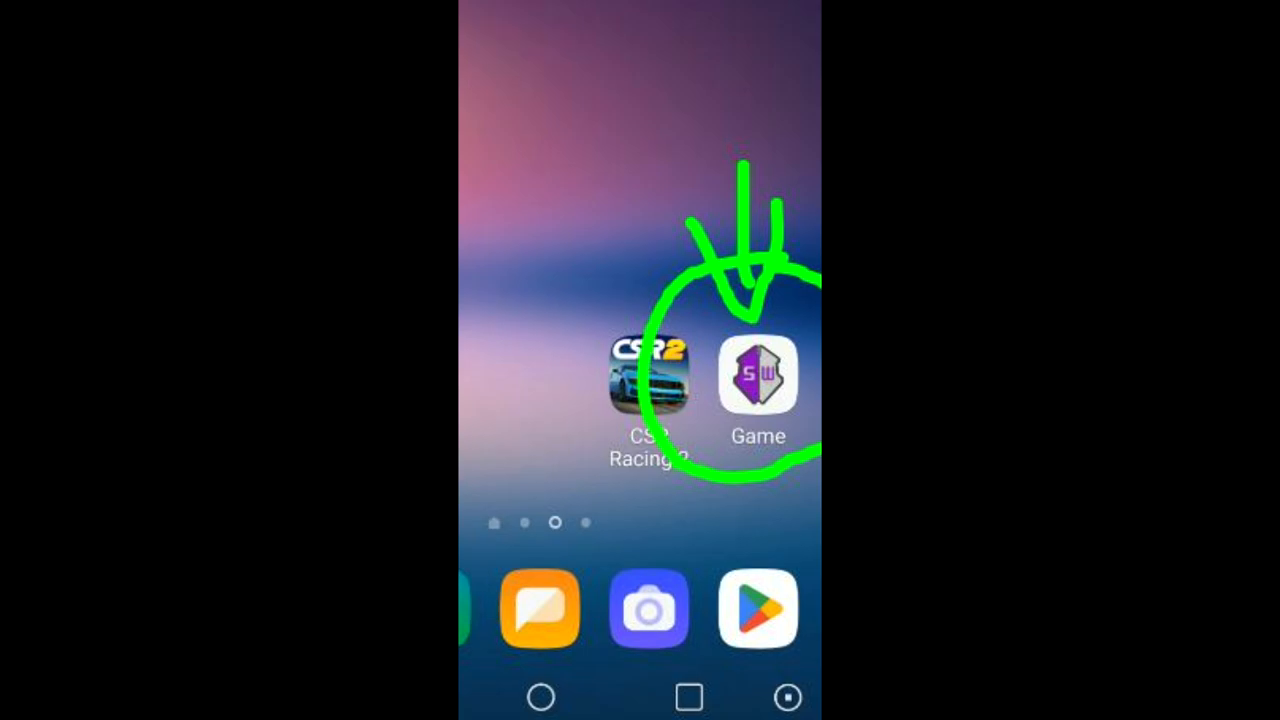
# Step: Launch GameGuardian, allow it to install unknown apps, and dismiss the Play Protect warning about Pgze
pyautogui.click(756, 376)
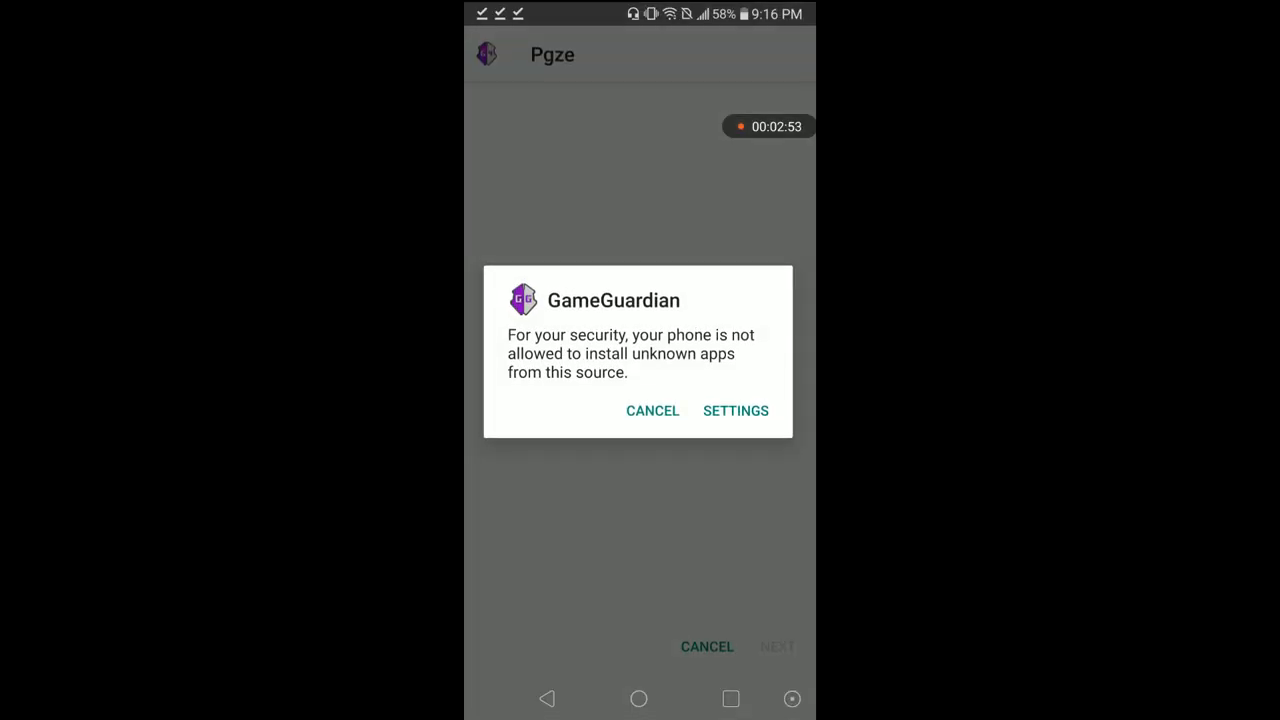
pyautogui.click(736, 410)
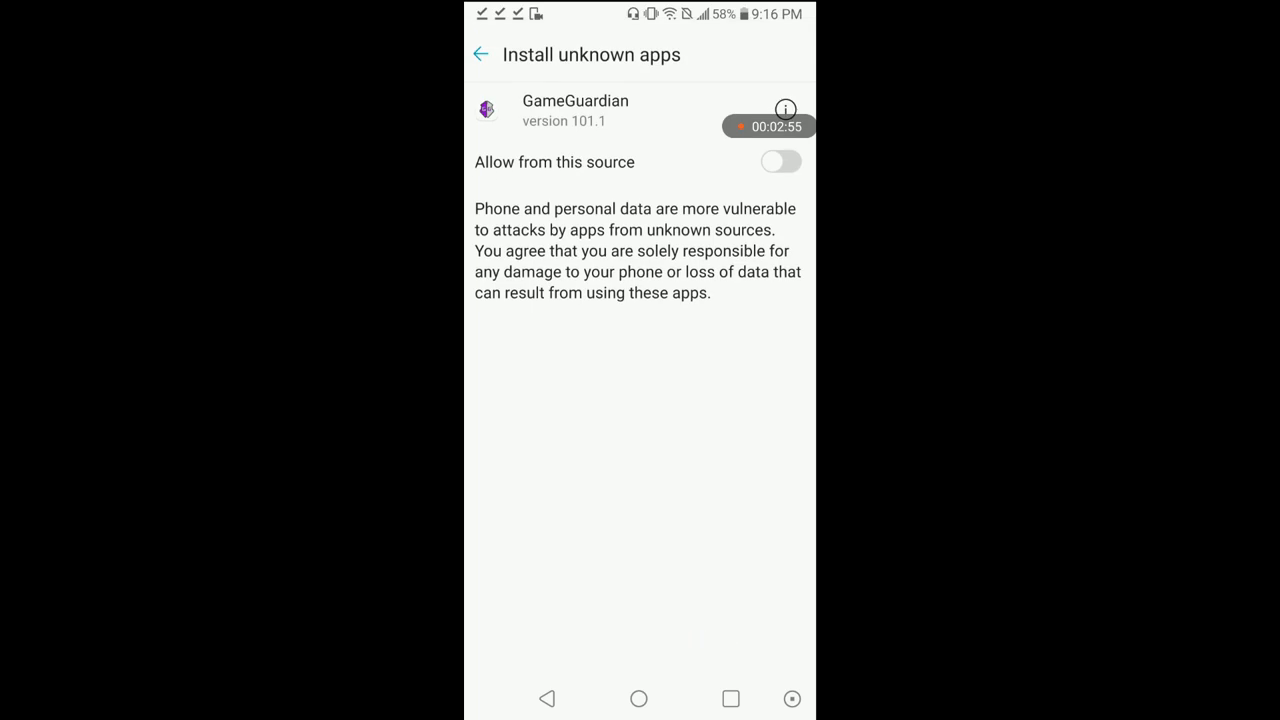
pyautogui.click(780, 160)
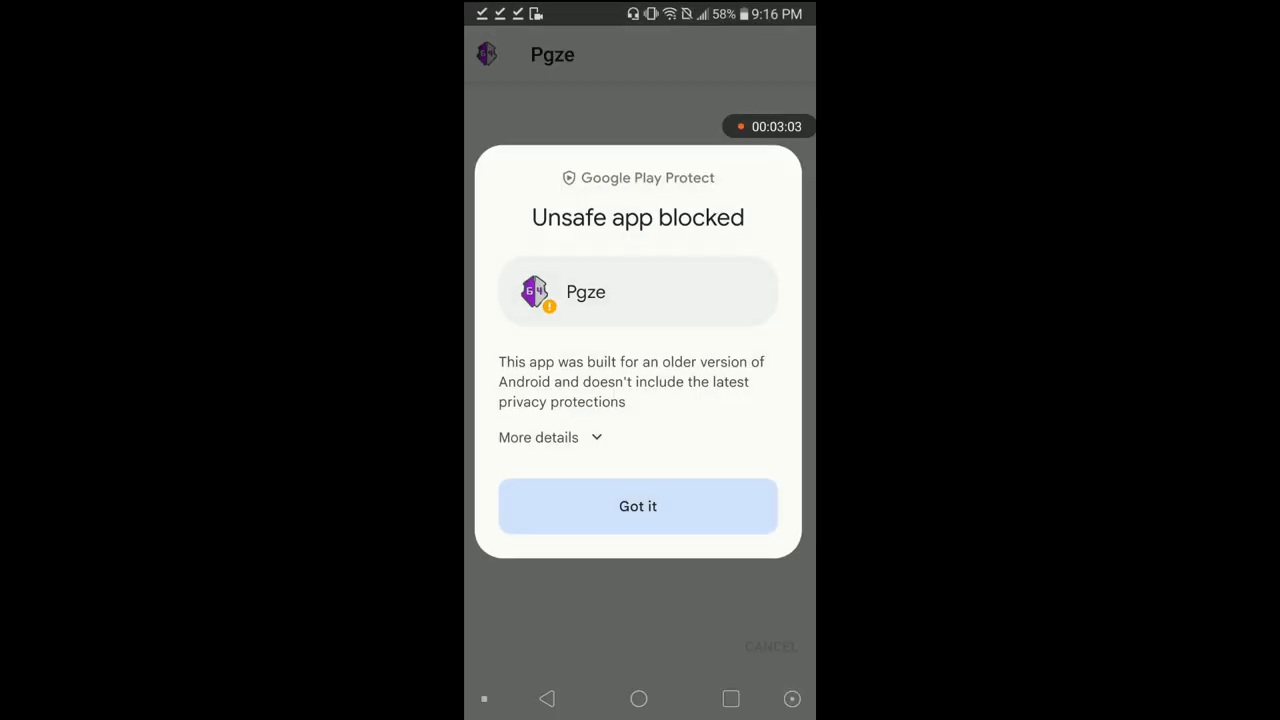
pyautogui.click(636, 504)
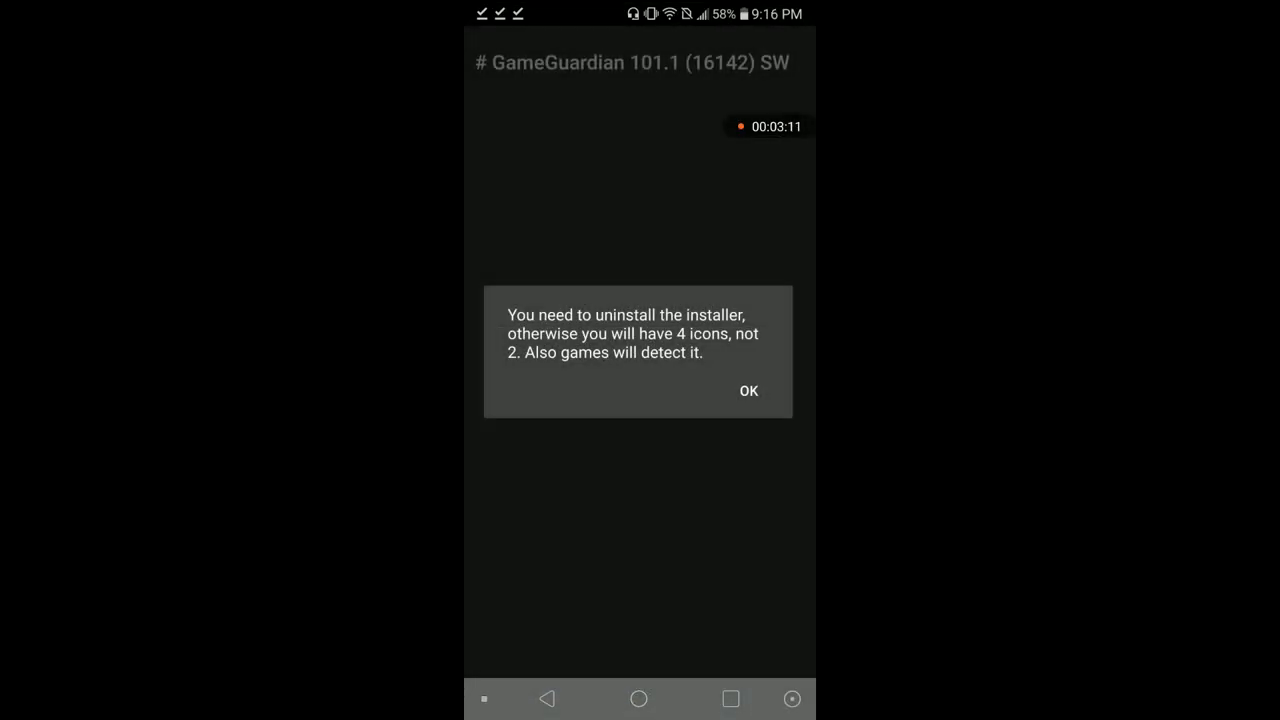
# Step: Acknowledge the installer notice, choose the no-root work mode, and accept the virtual space instructions
pyautogui.click(748, 390)
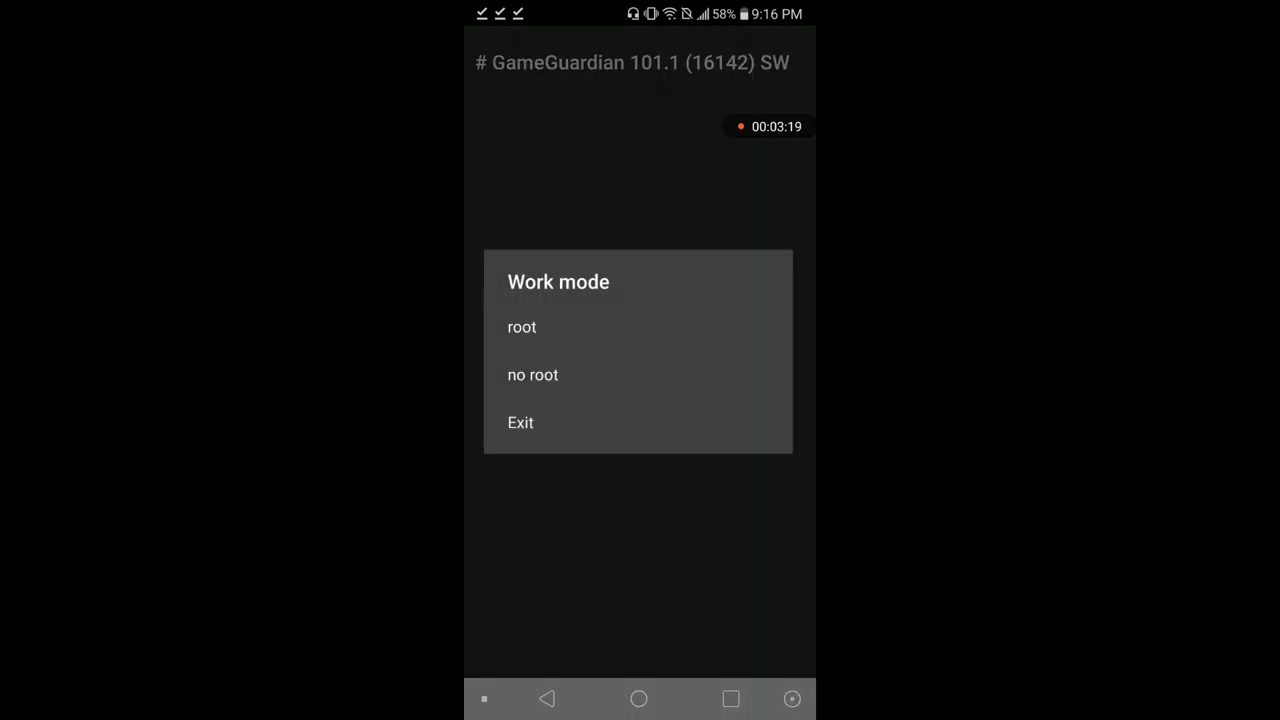
pyautogui.click(532, 376)
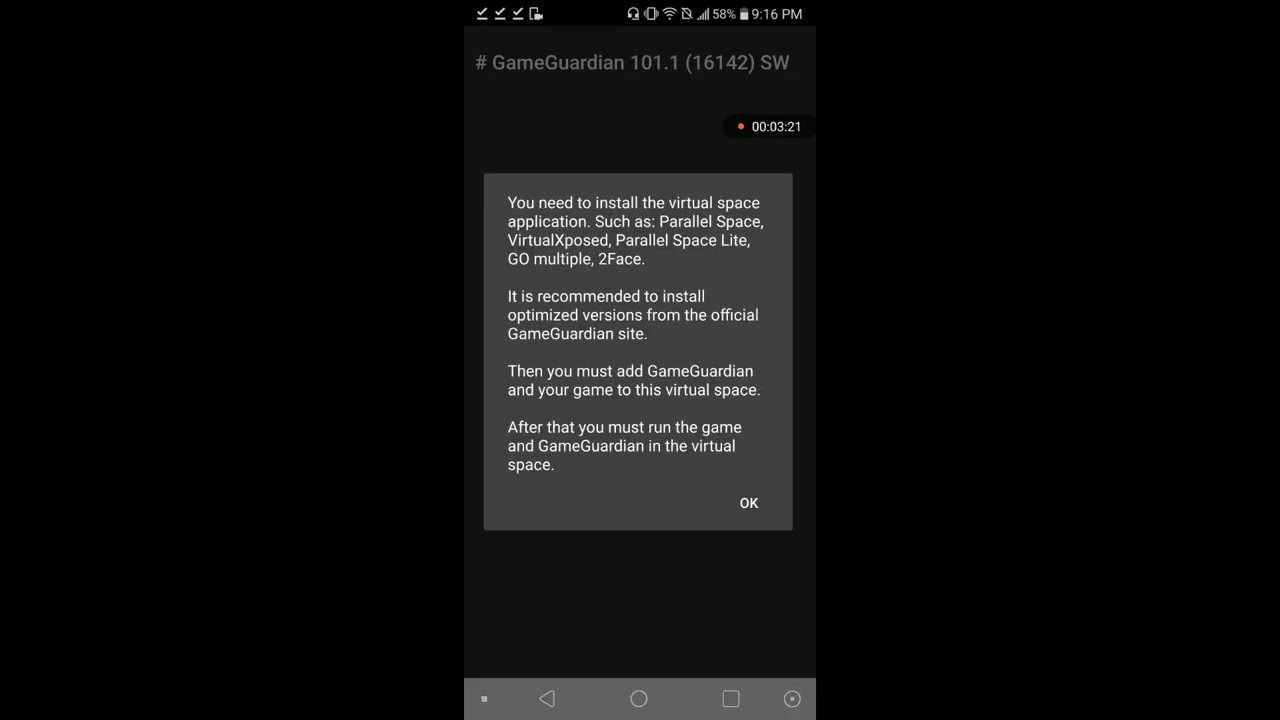
pyautogui.click(748, 504)
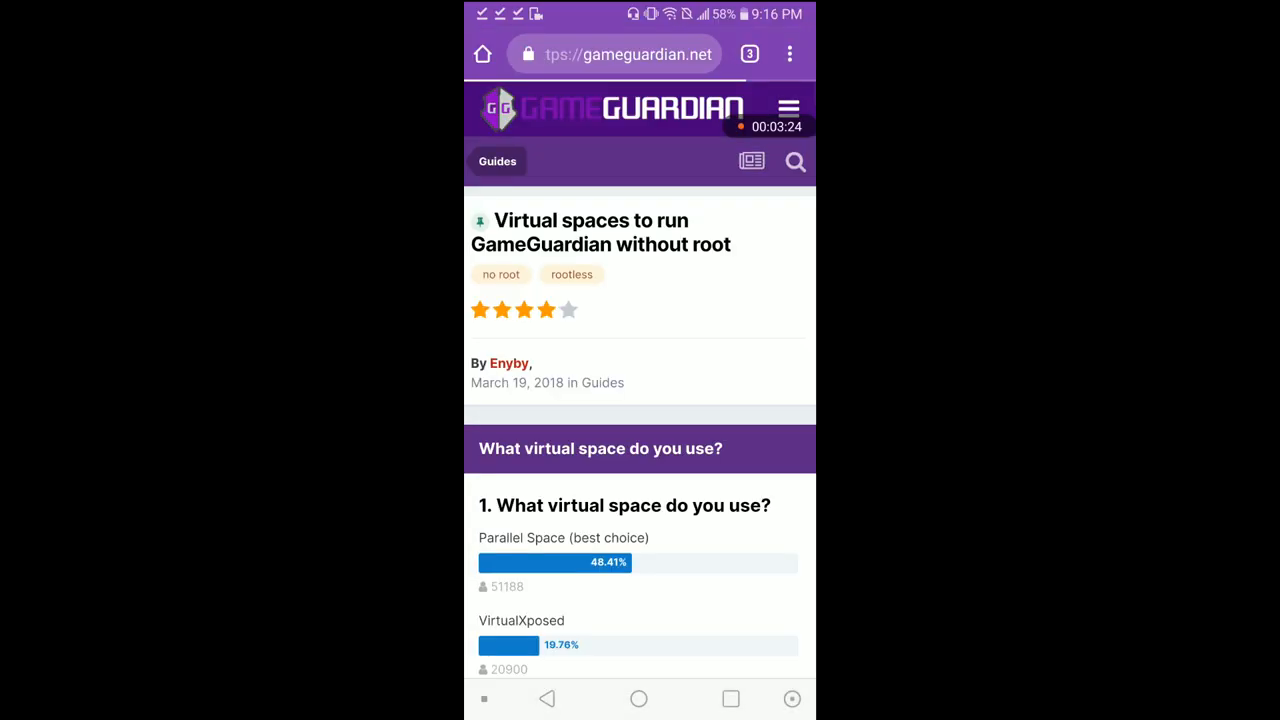
# Step: Complete Parallel Space's welcome with permissions granted and add YouTube as a cloned app
pyautogui.click(640, 698)
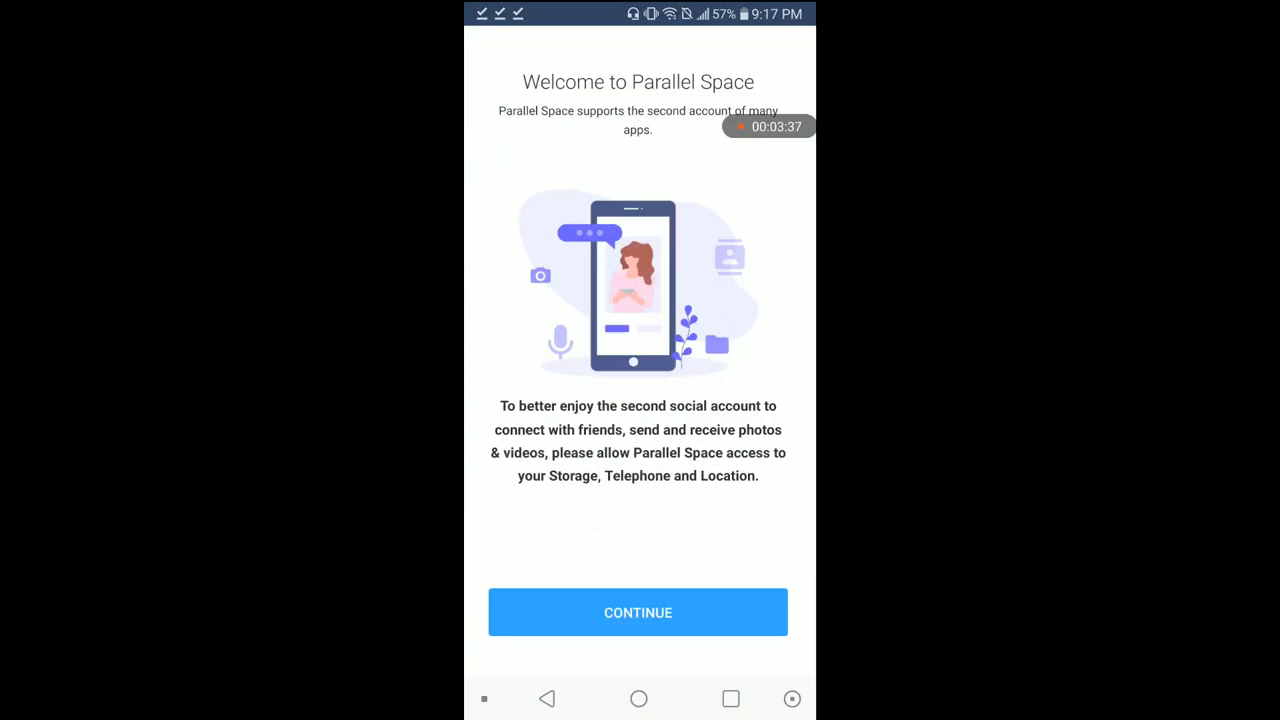
pyautogui.click(638, 612)
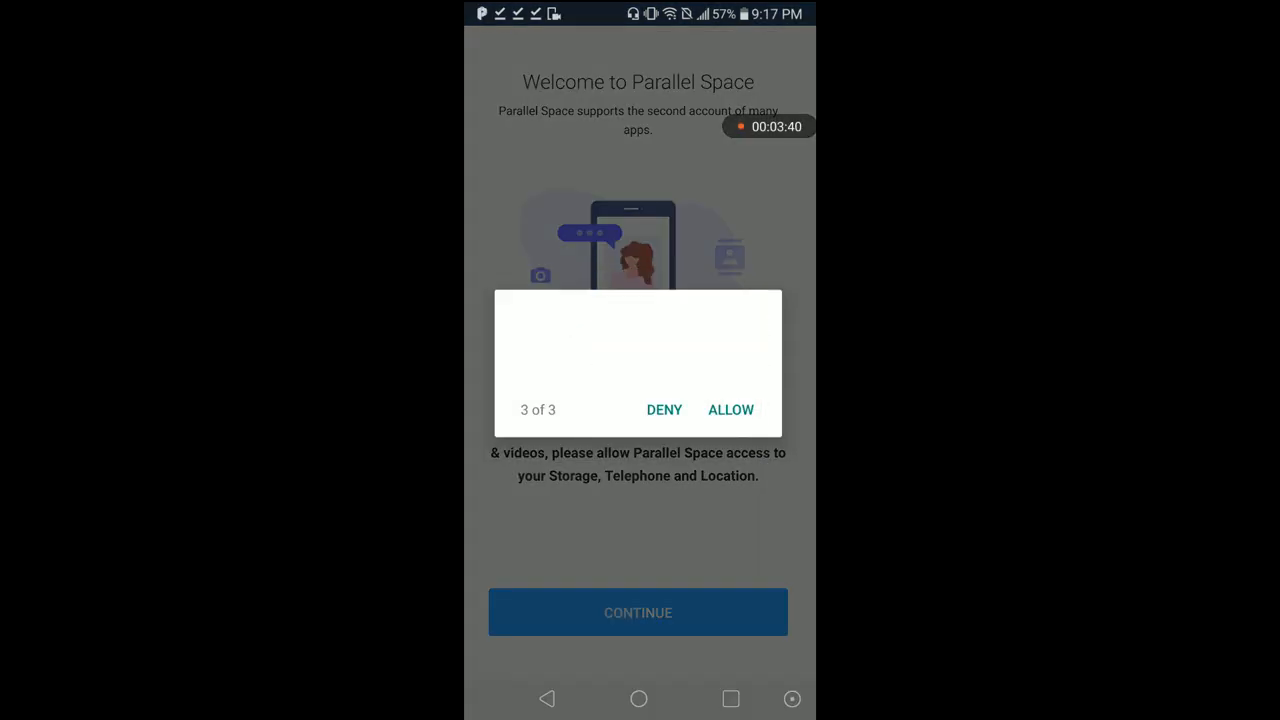
pyautogui.click(730, 408)
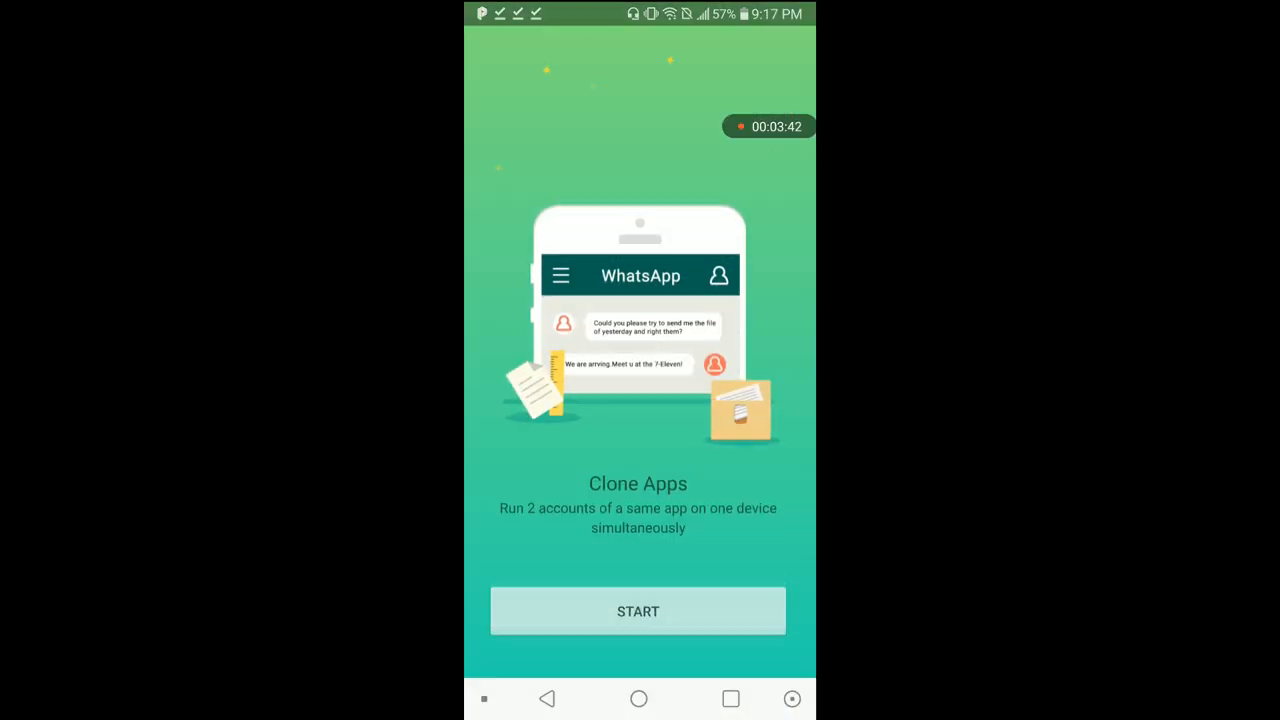
pyautogui.click(638, 612)
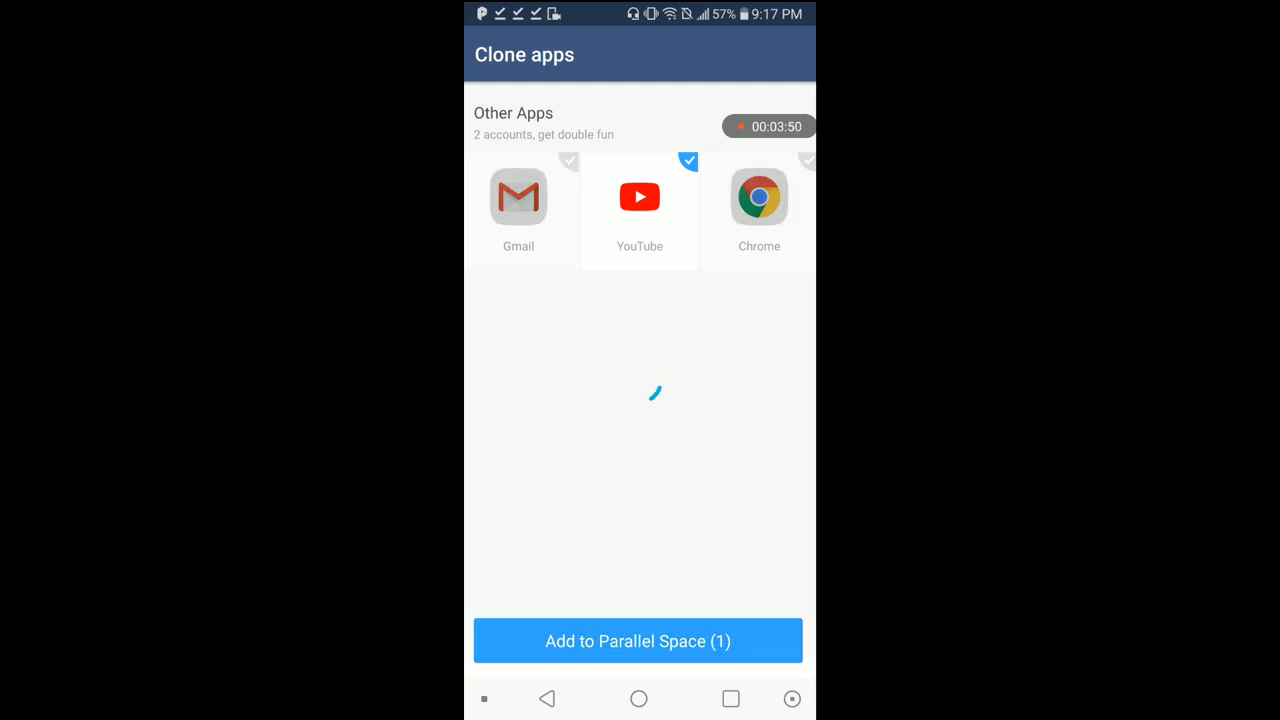
pyautogui.click(638, 640)
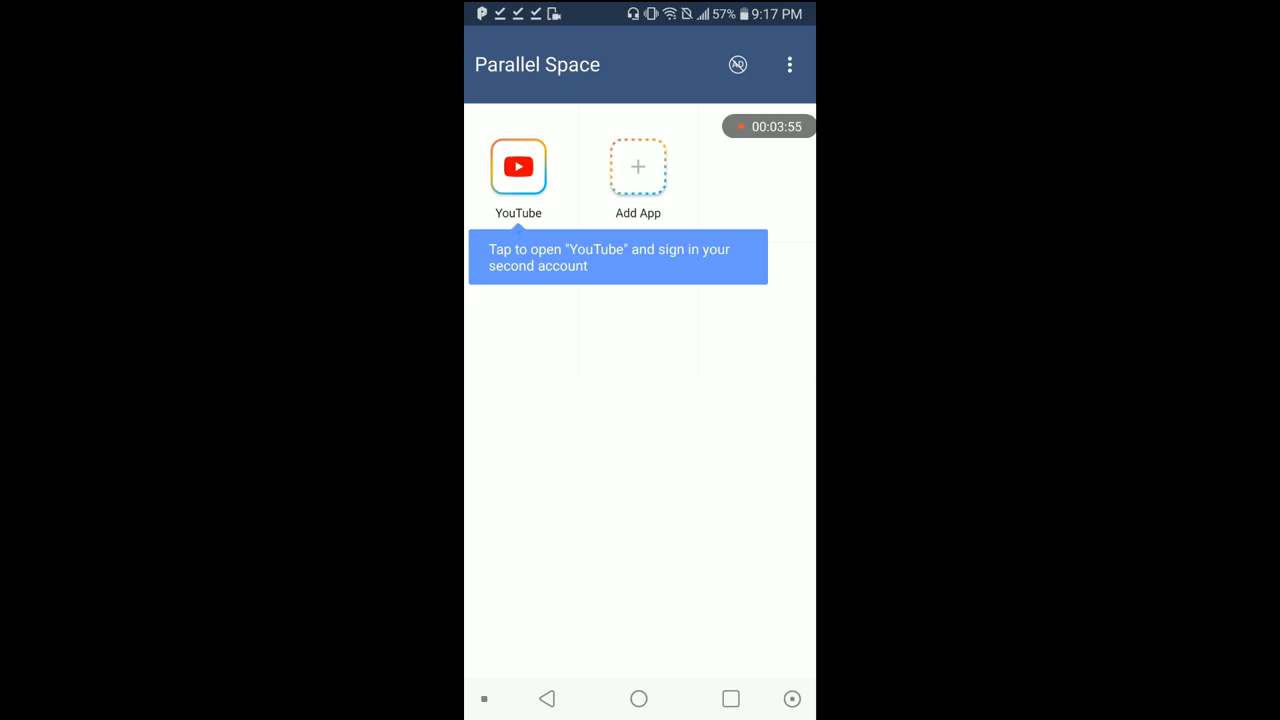
# Step: Clone Pgze and CSR Racing 2 into Parallel Space, then bring up its Speed Mode settings
pyautogui.click(636, 168)
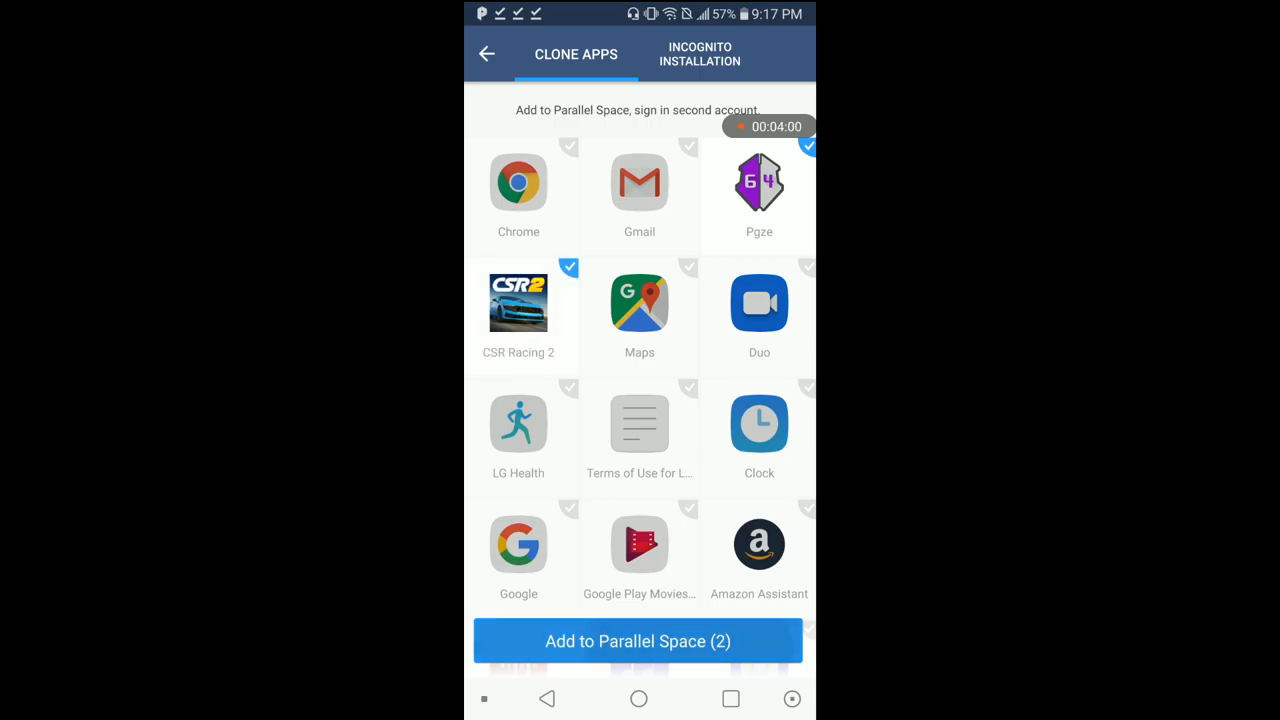
pyautogui.click(640, 640)
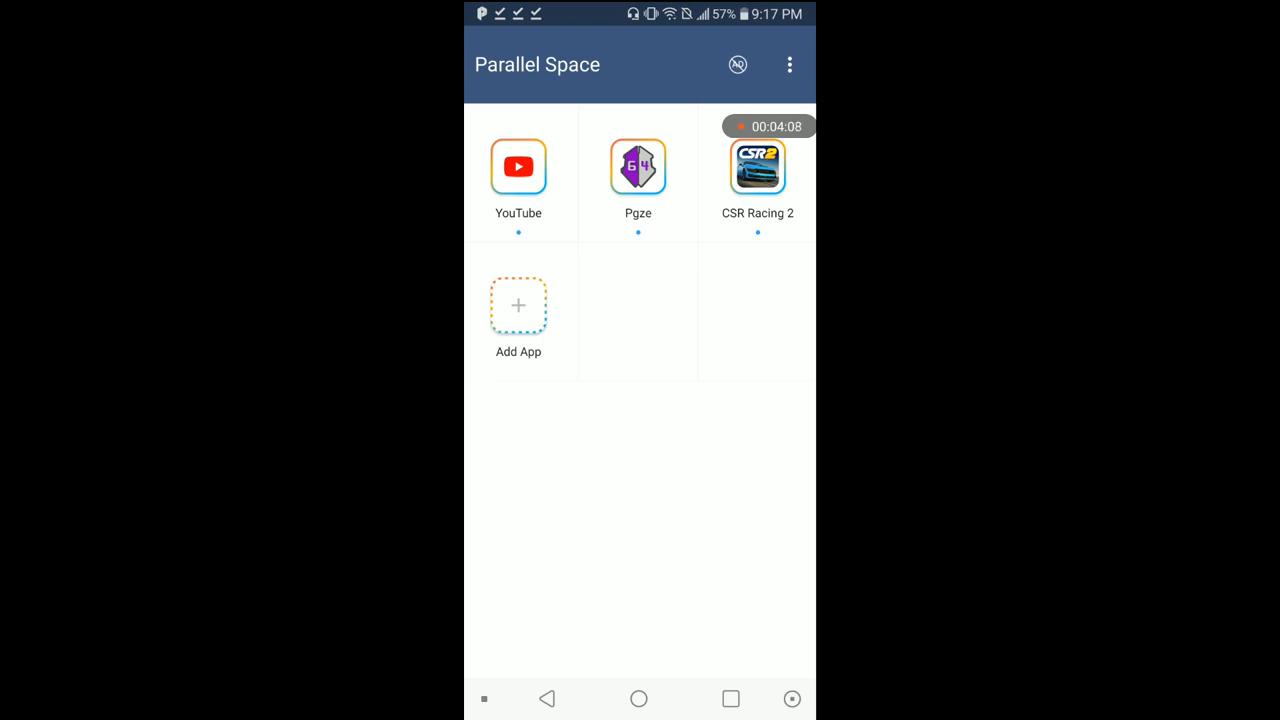
pyautogui.click(788, 64)
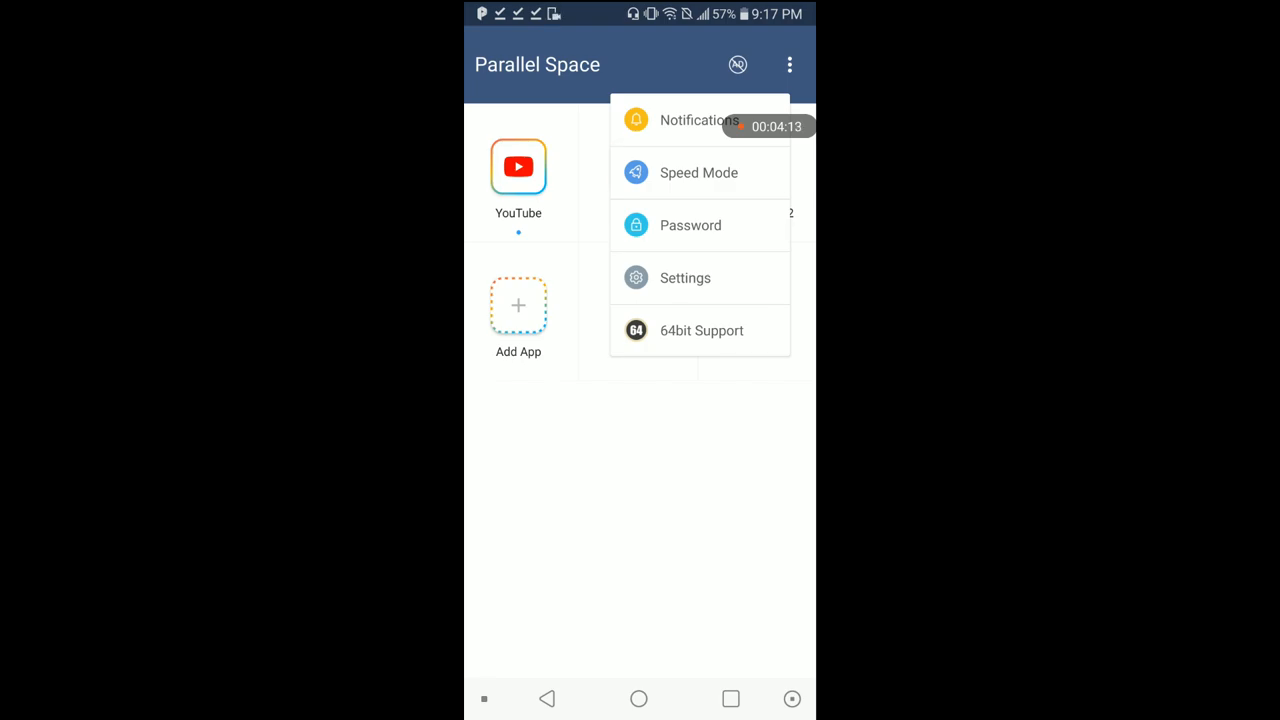
pyautogui.click(700, 172)
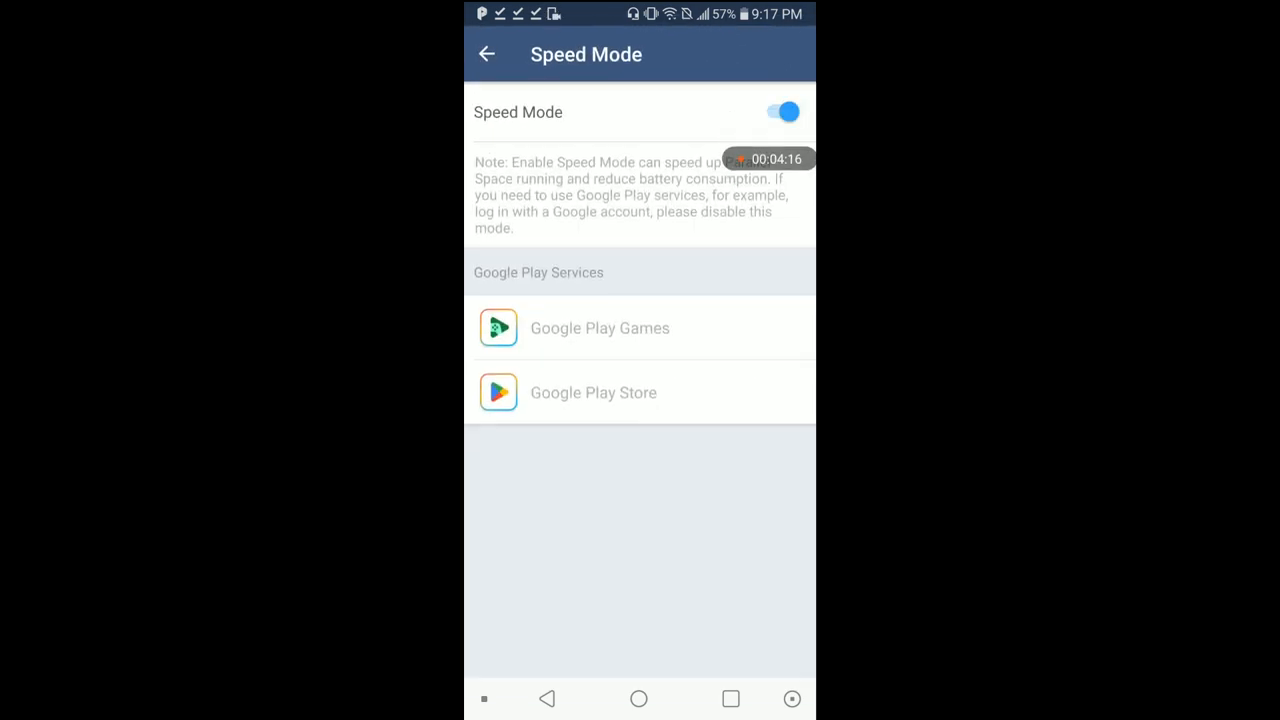
# Step: Switch Speed Mode off, launch Google Play Games, and allow the 64-bit support's phone permission
pyautogui.click(782, 112)
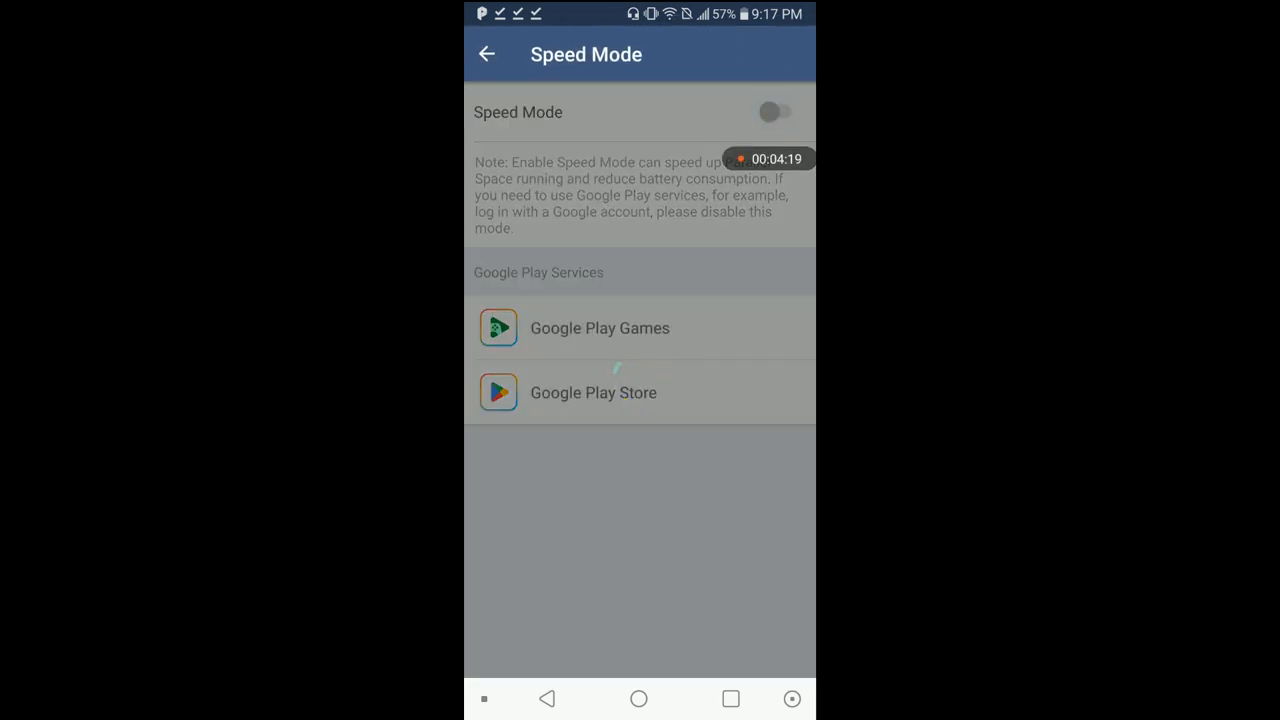
pyautogui.click(600, 328)
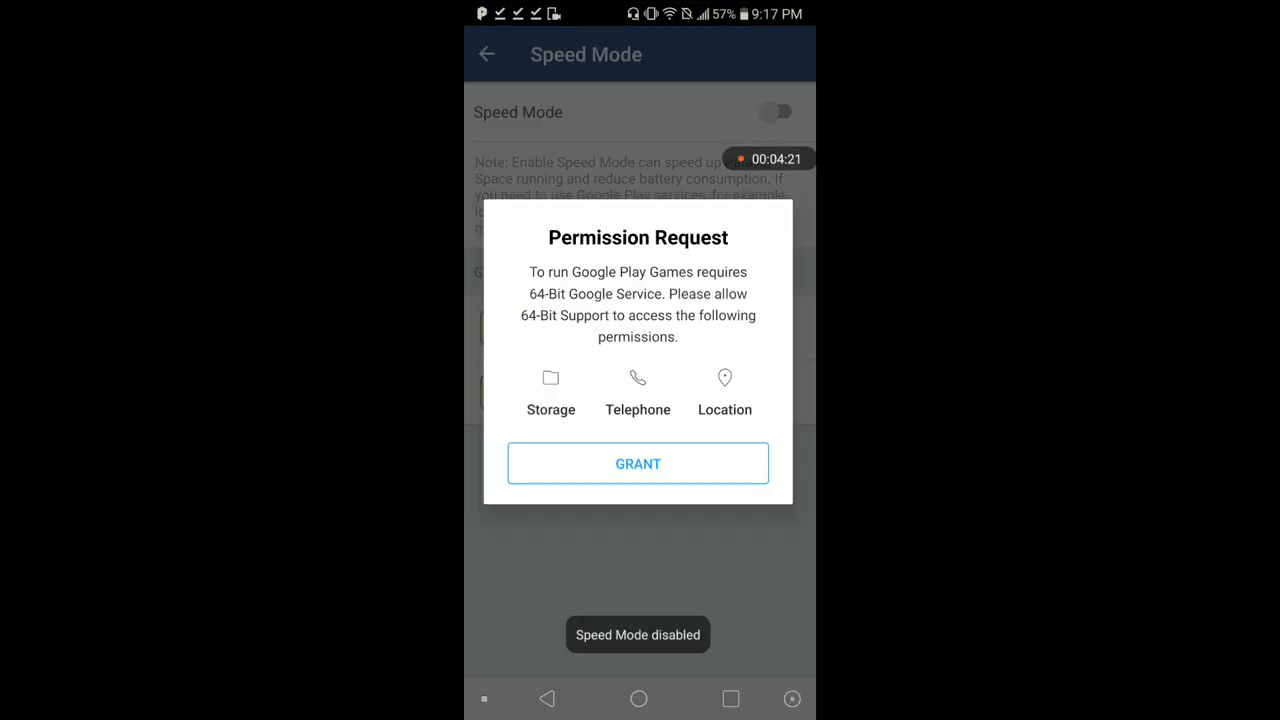
pyautogui.click(636, 464)
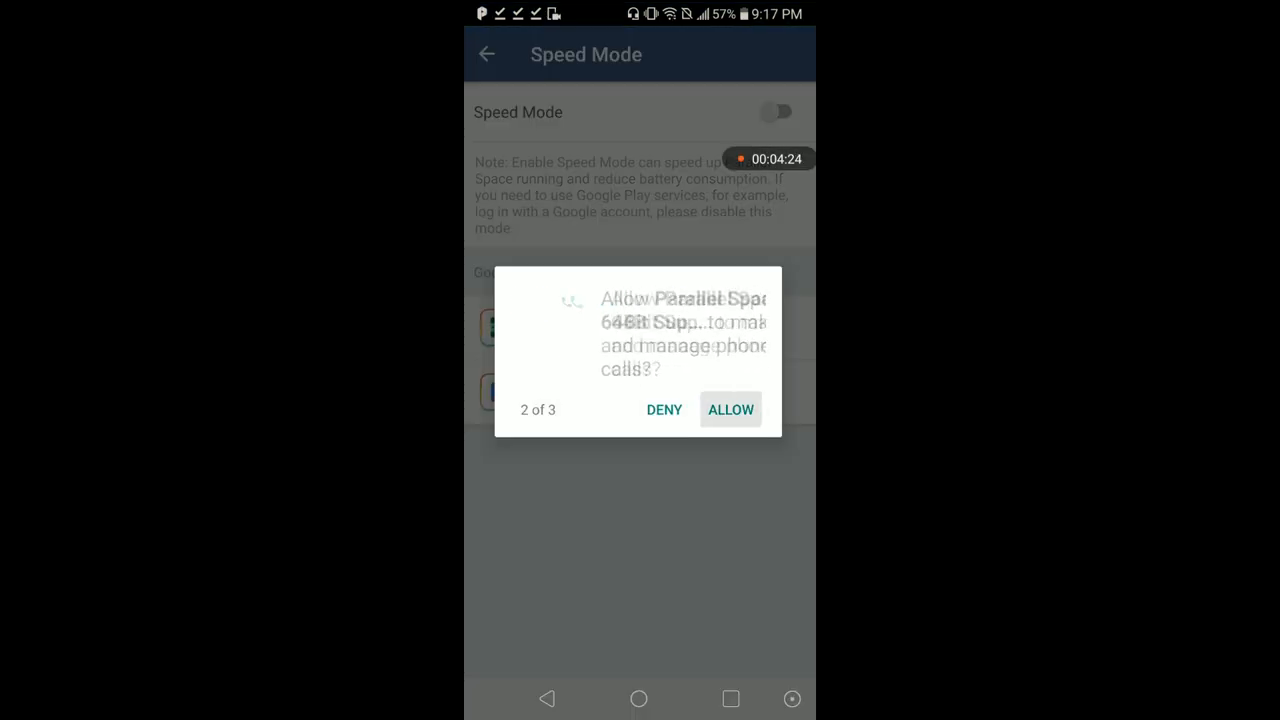
pyautogui.click(730, 408)
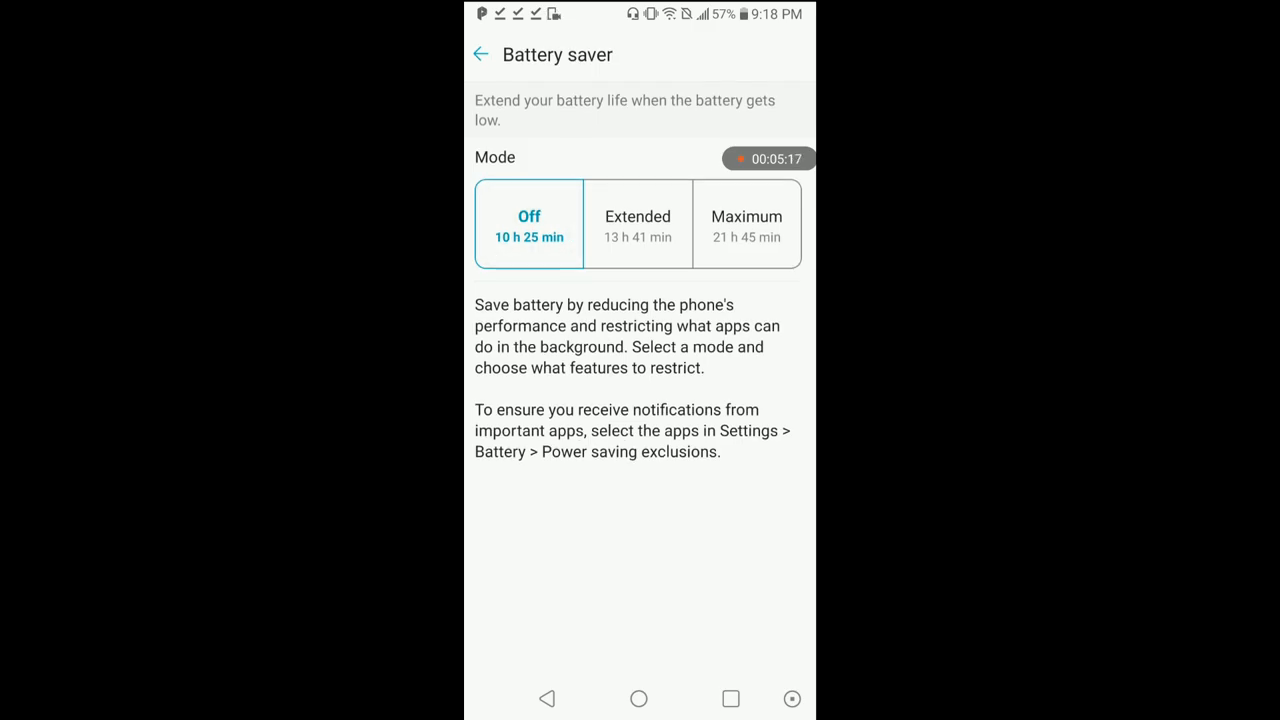
# Step: Keep Battery saver set to Off in Android Settings
pyautogui.click(480, 54)
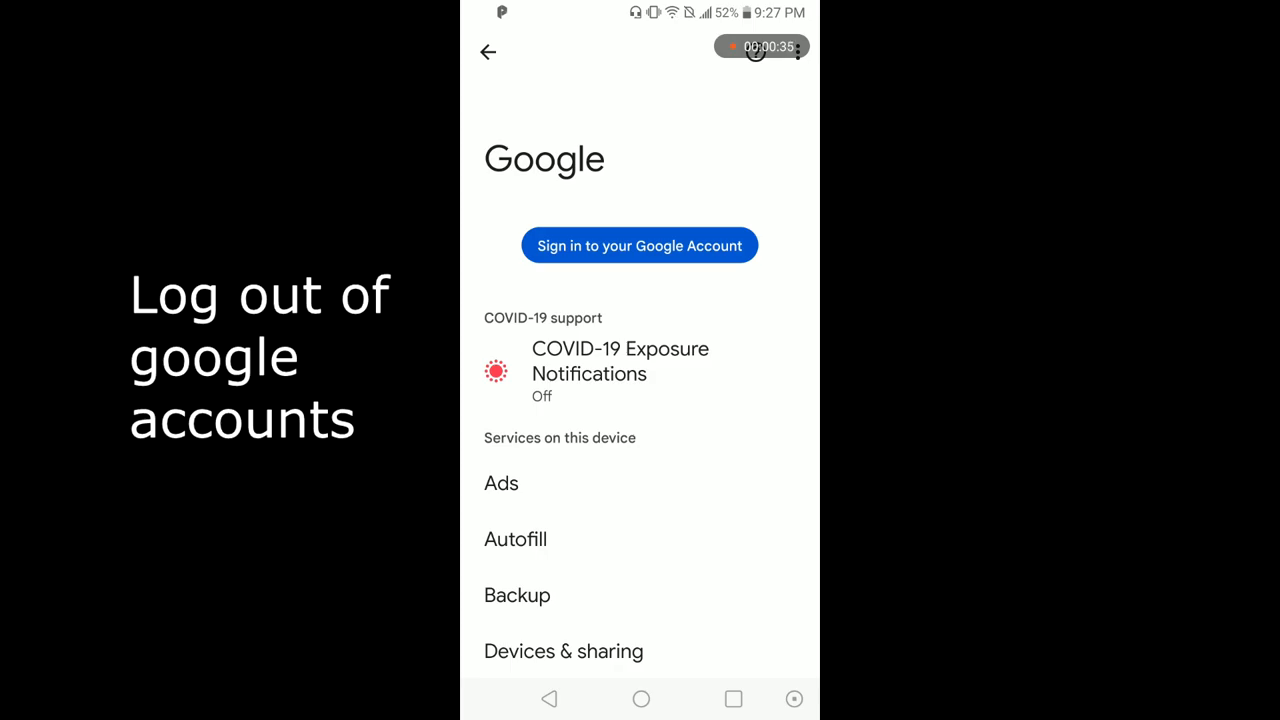
# Step: Go to Apps & notifications > App info and reset app preferences for all apps
pyautogui.click(488, 52)
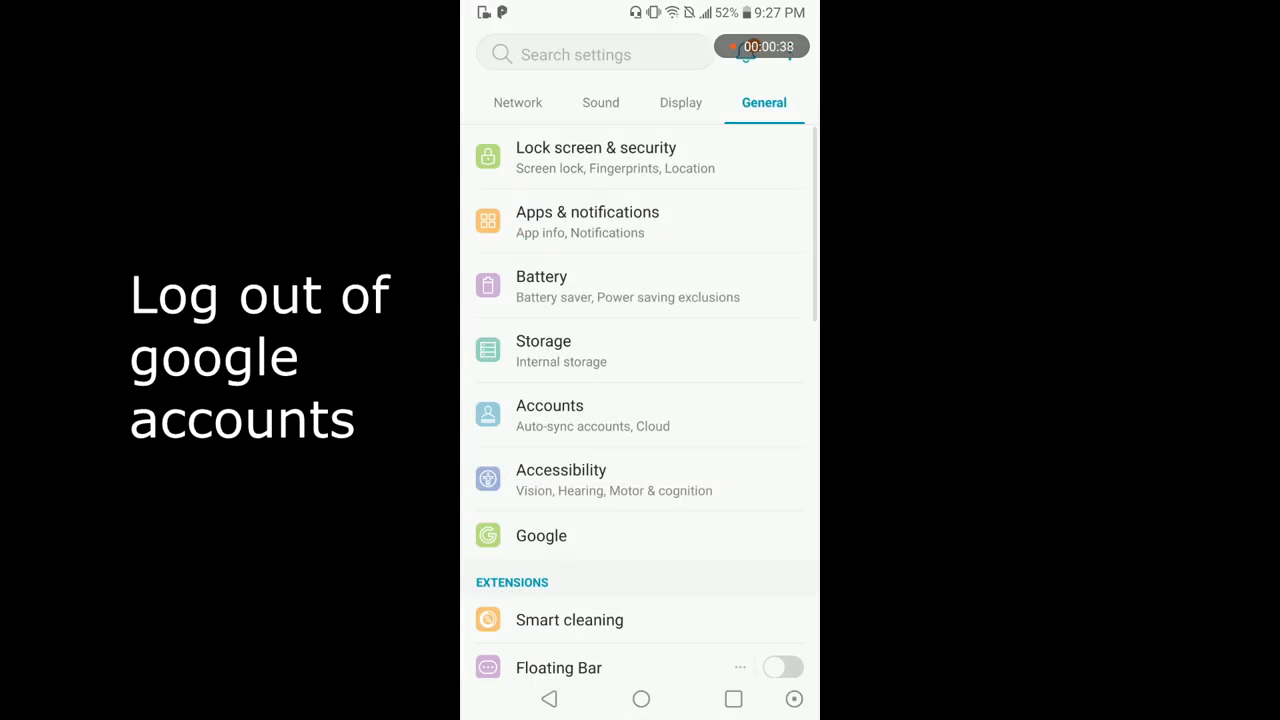
pyautogui.click(588, 220)
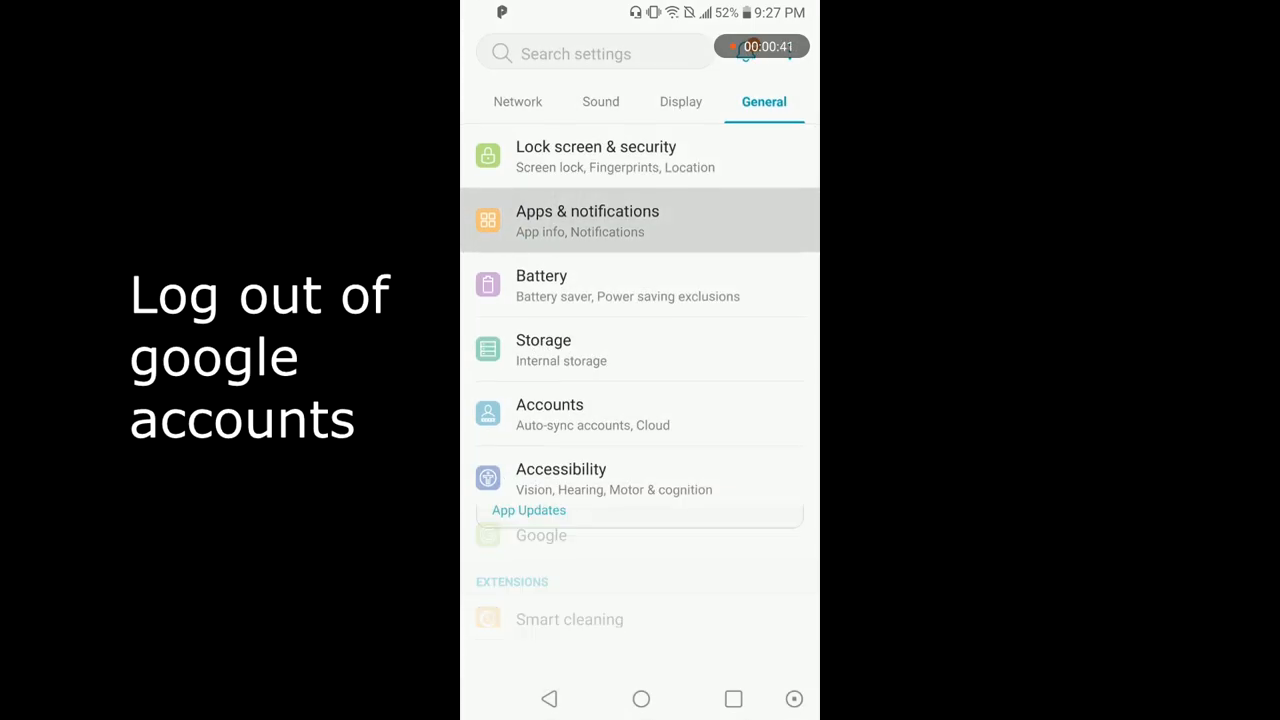
pyautogui.click(588, 220)
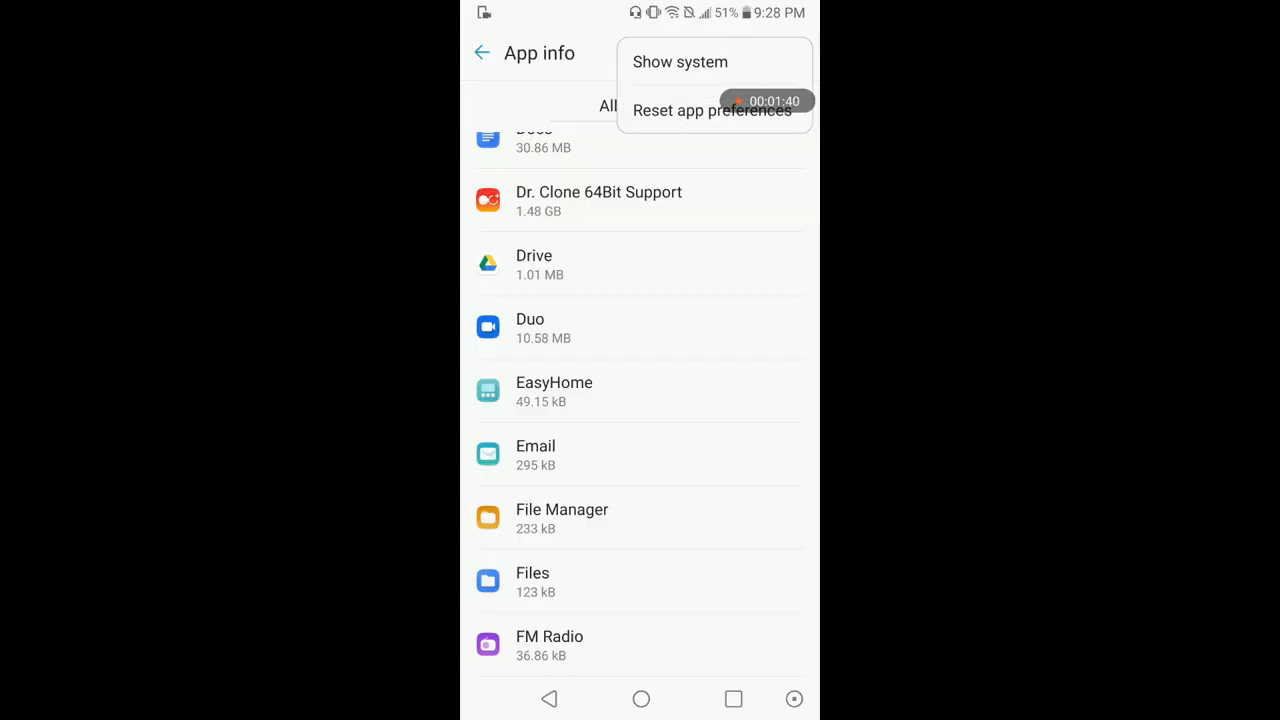
pyautogui.click(712, 110)
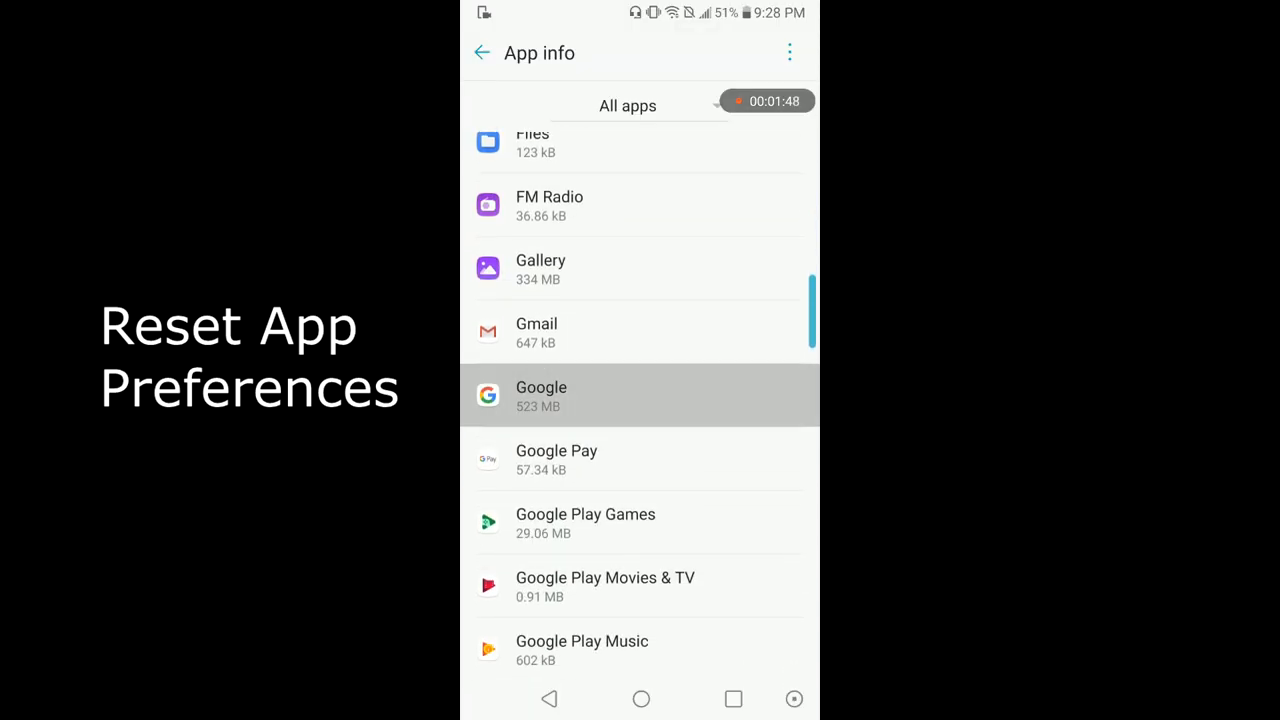
# Step: Clear Google Search data from the Google app, visit Google Play services info, then return to the home screen
pyautogui.click(540, 396)
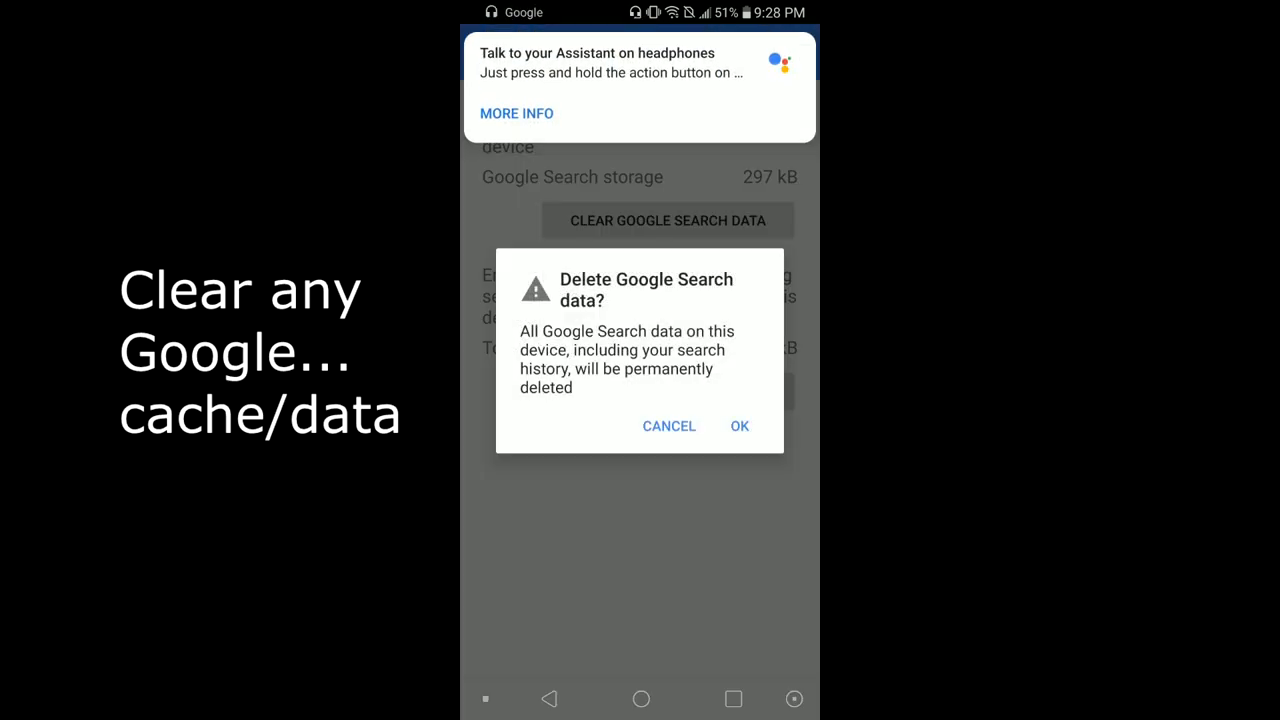
pyautogui.click(740, 426)
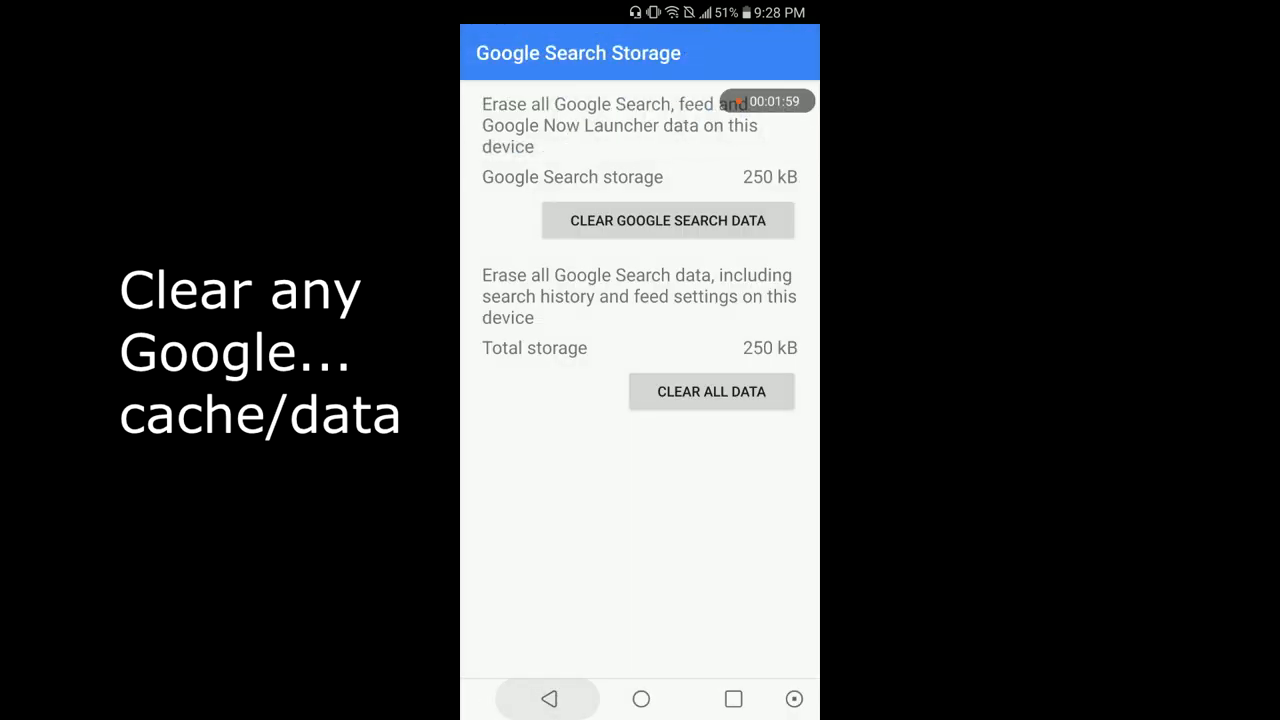
pyautogui.click(548, 698)
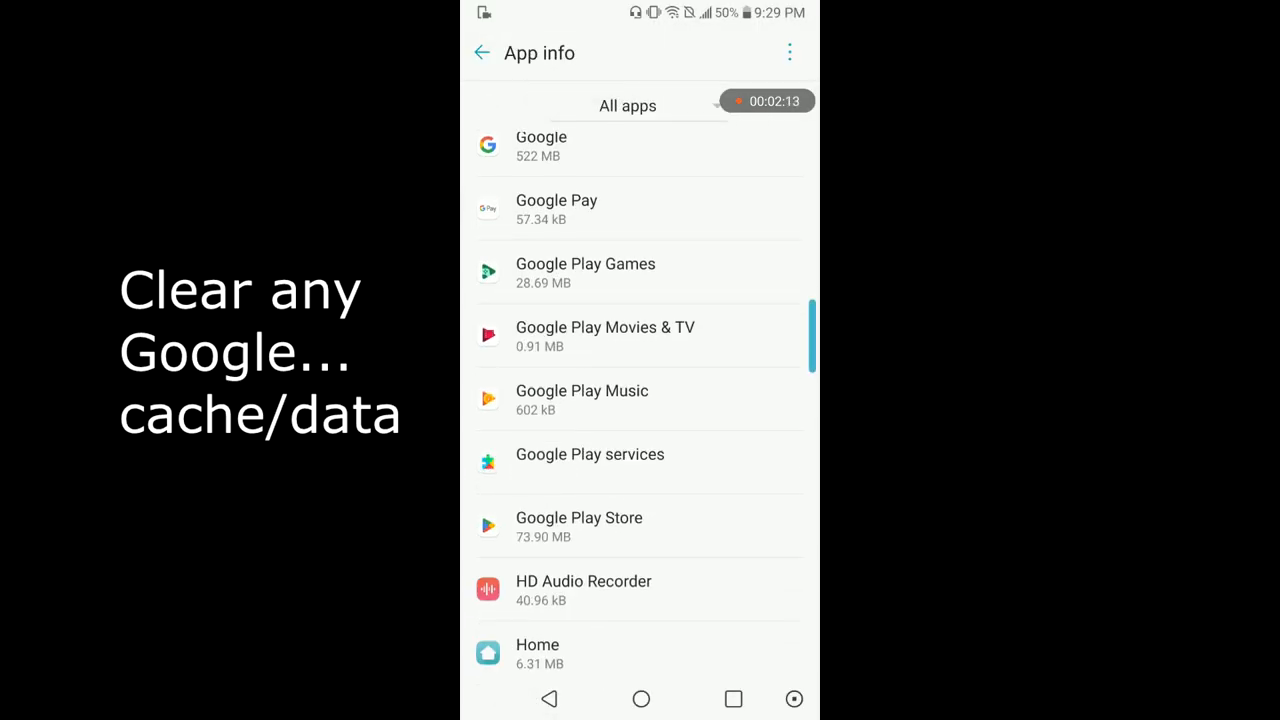
pyautogui.click(590, 454)
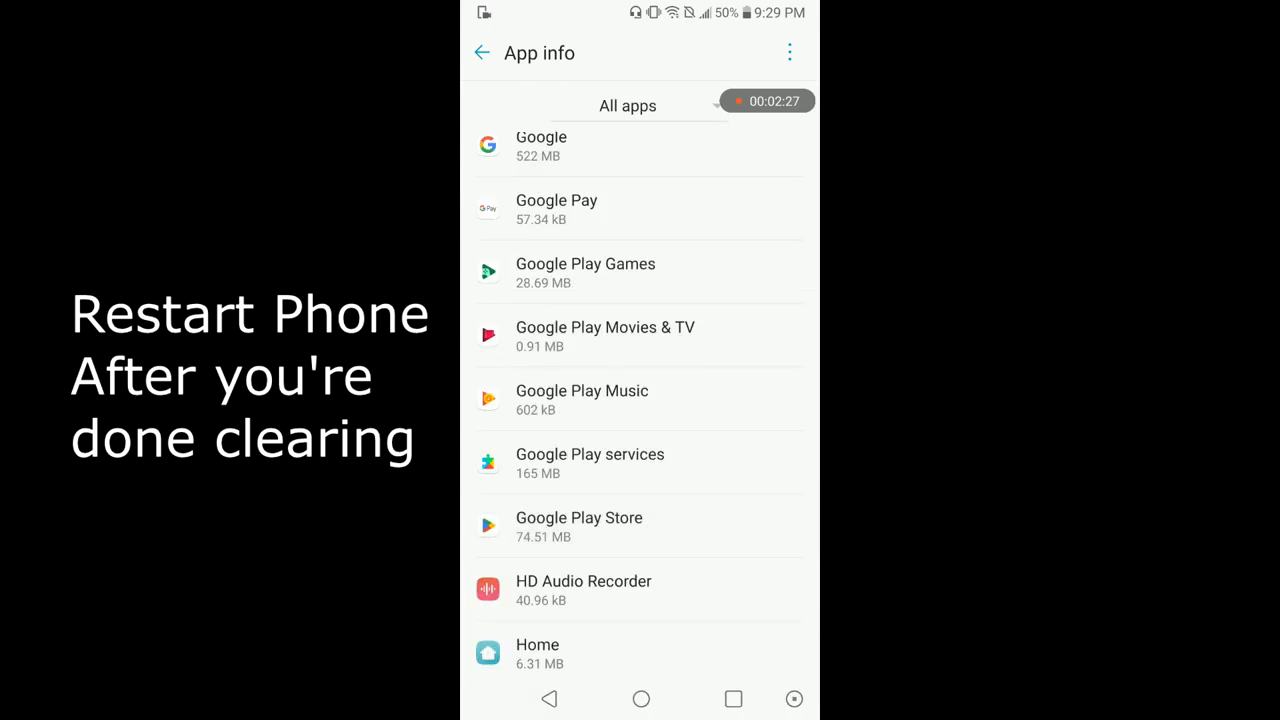
pyautogui.click(640, 700)
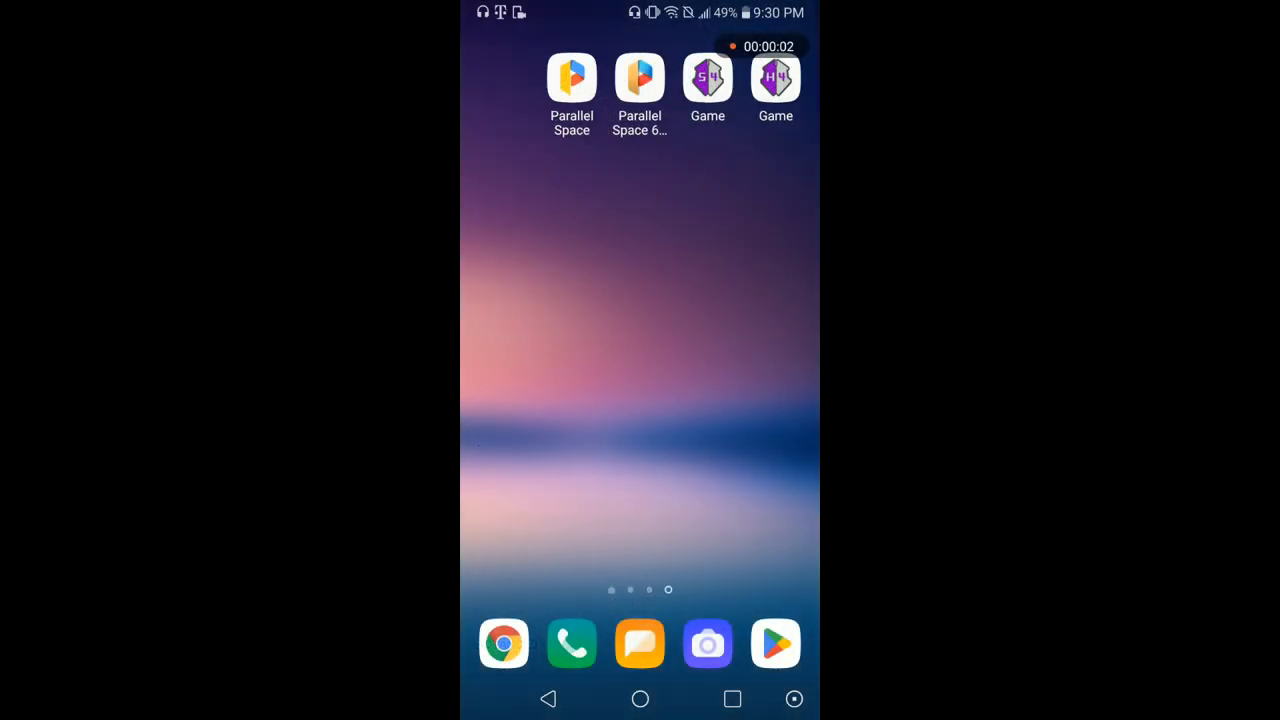
# Step: Continue past Parallel Space's welcome and grant it all App info permissions, including Body Sensors
pyautogui.click(572, 78)
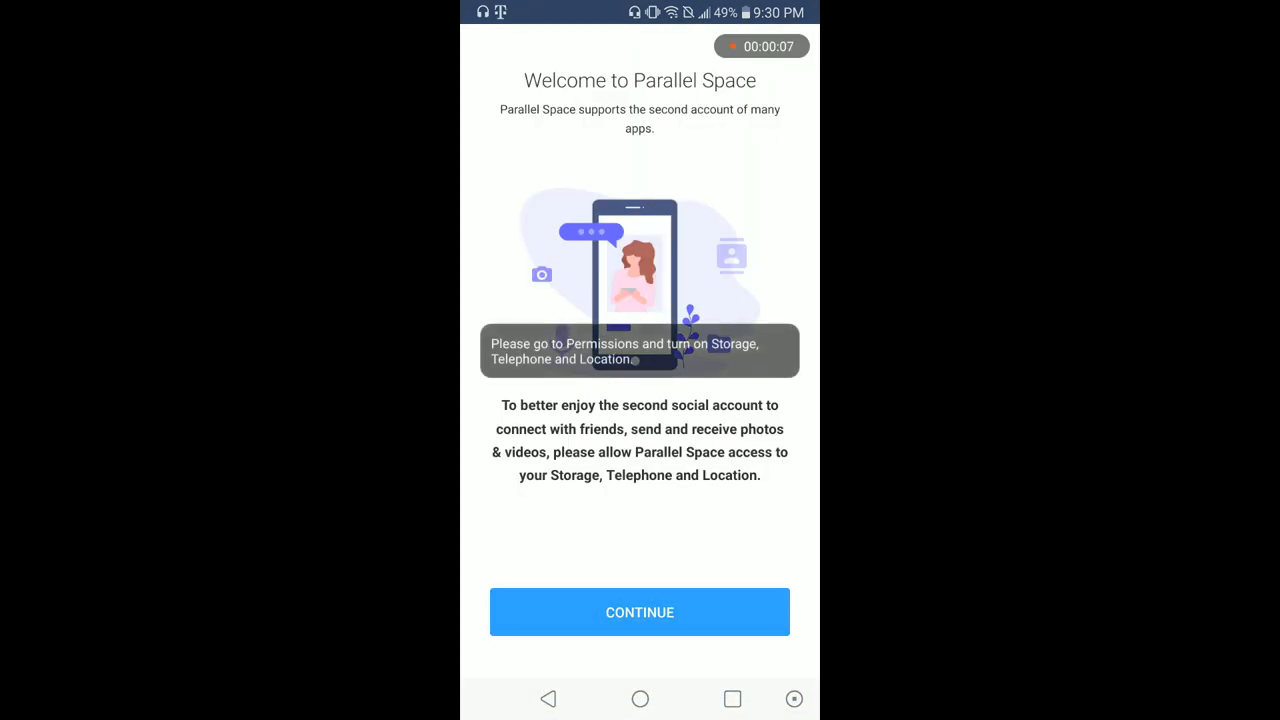
pyautogui.click(640, 612)
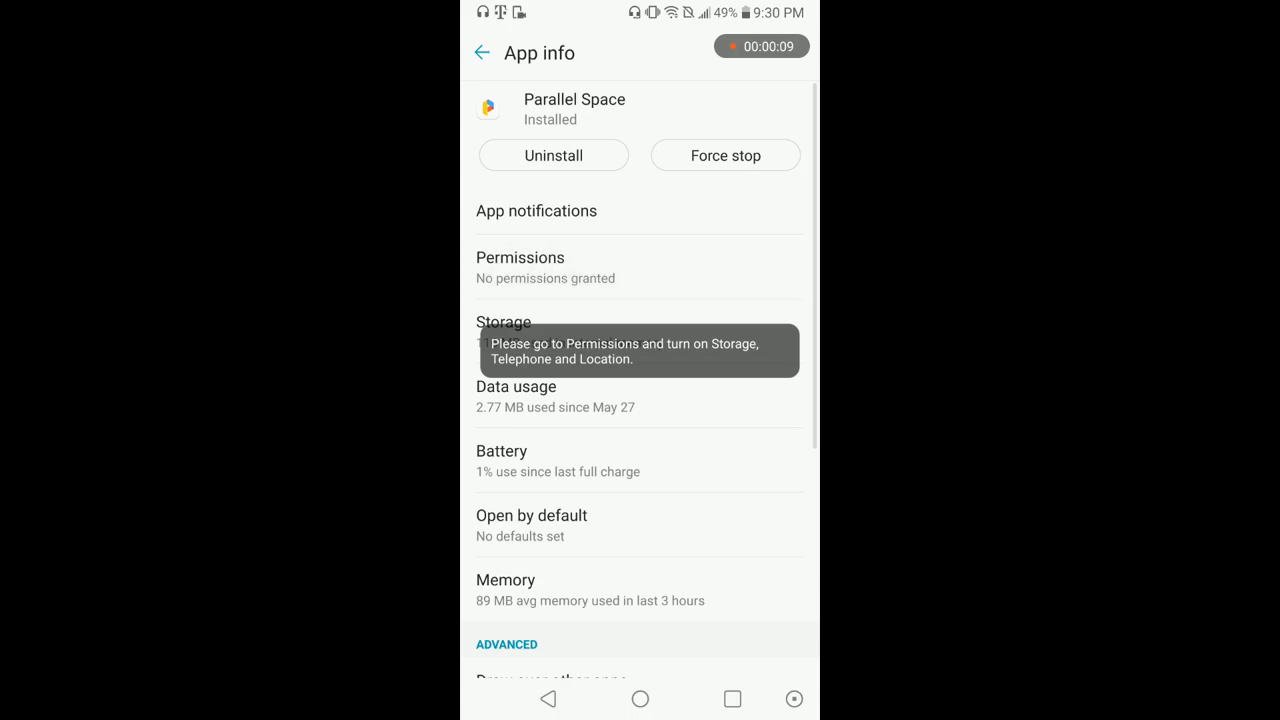
pyautogui.click(520, 268)
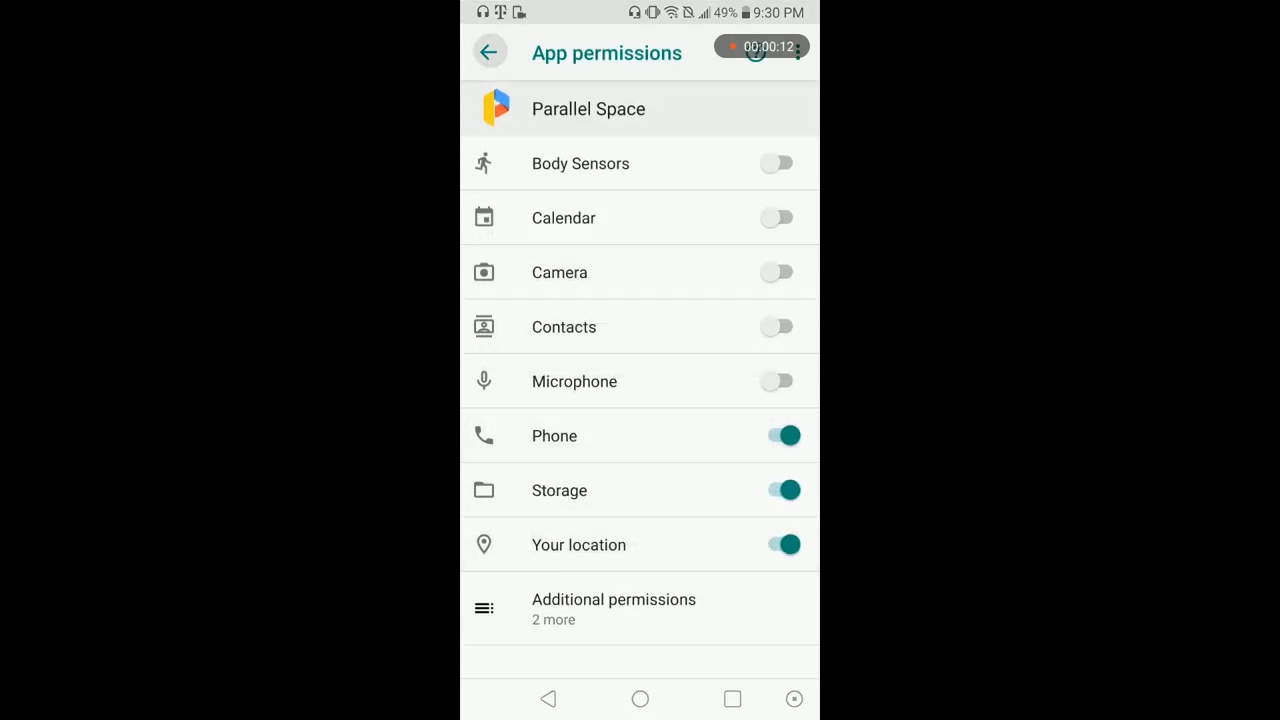
pyautogui.click(488, 52)
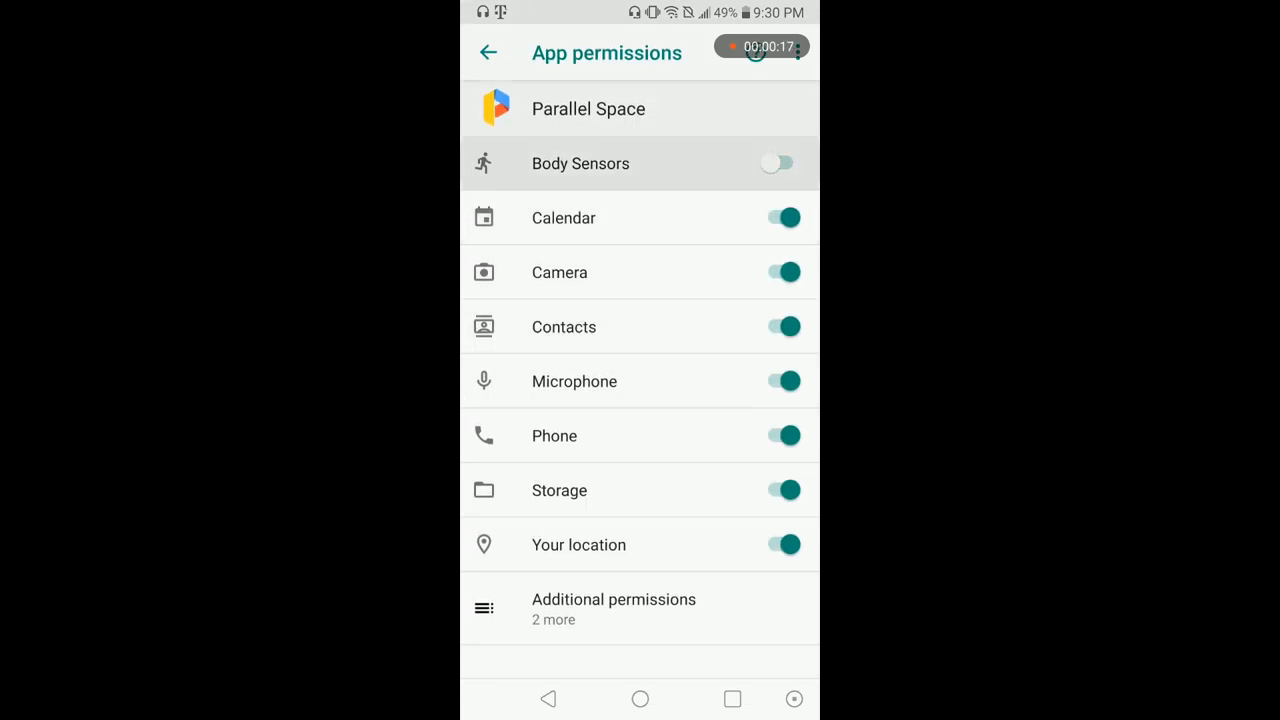
pyautogui.click(784, 164)
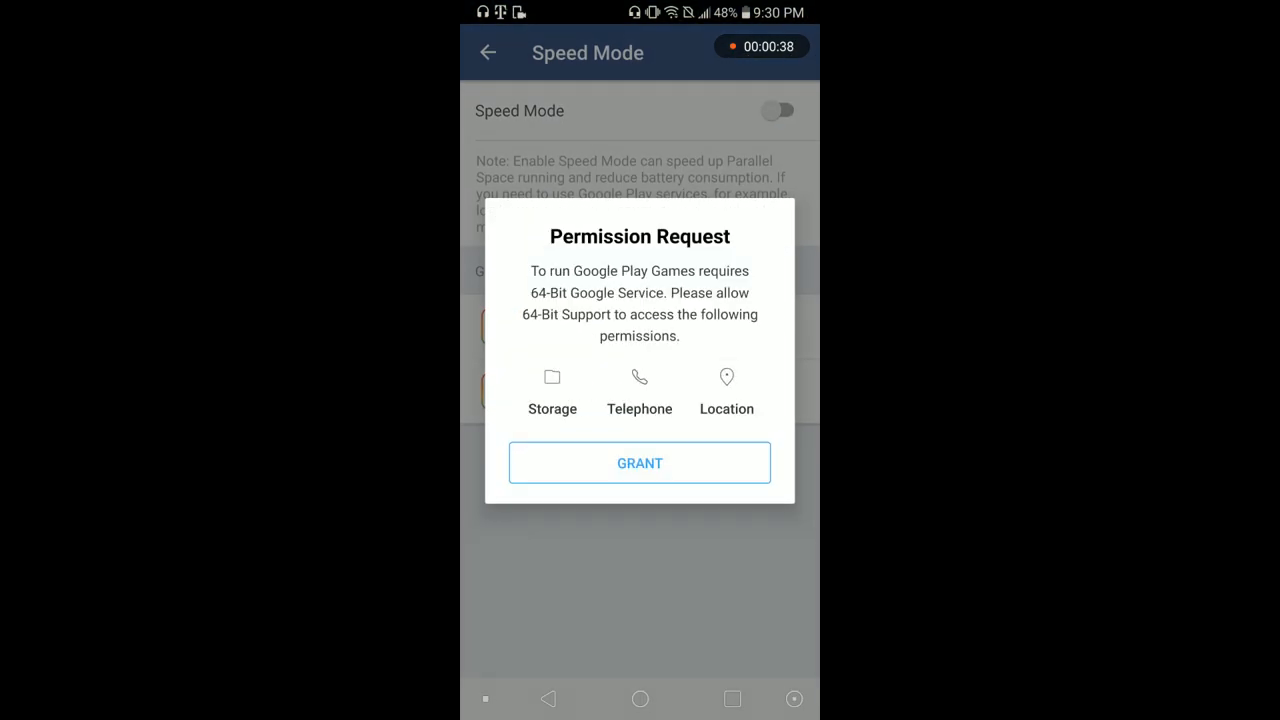
# Step: Grant the 64Bit Support permission request and switch on all its permission toggles
pyautogui.click(640, 462)
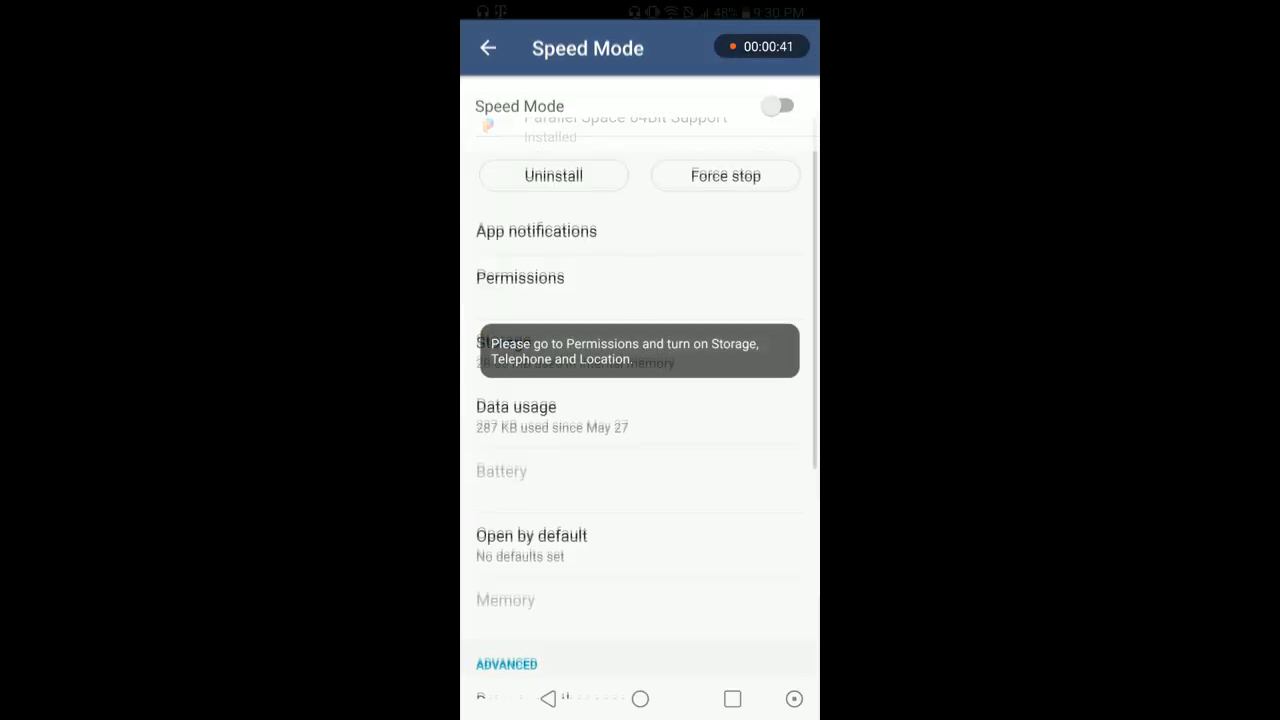
pyautogui.click(520, 276)
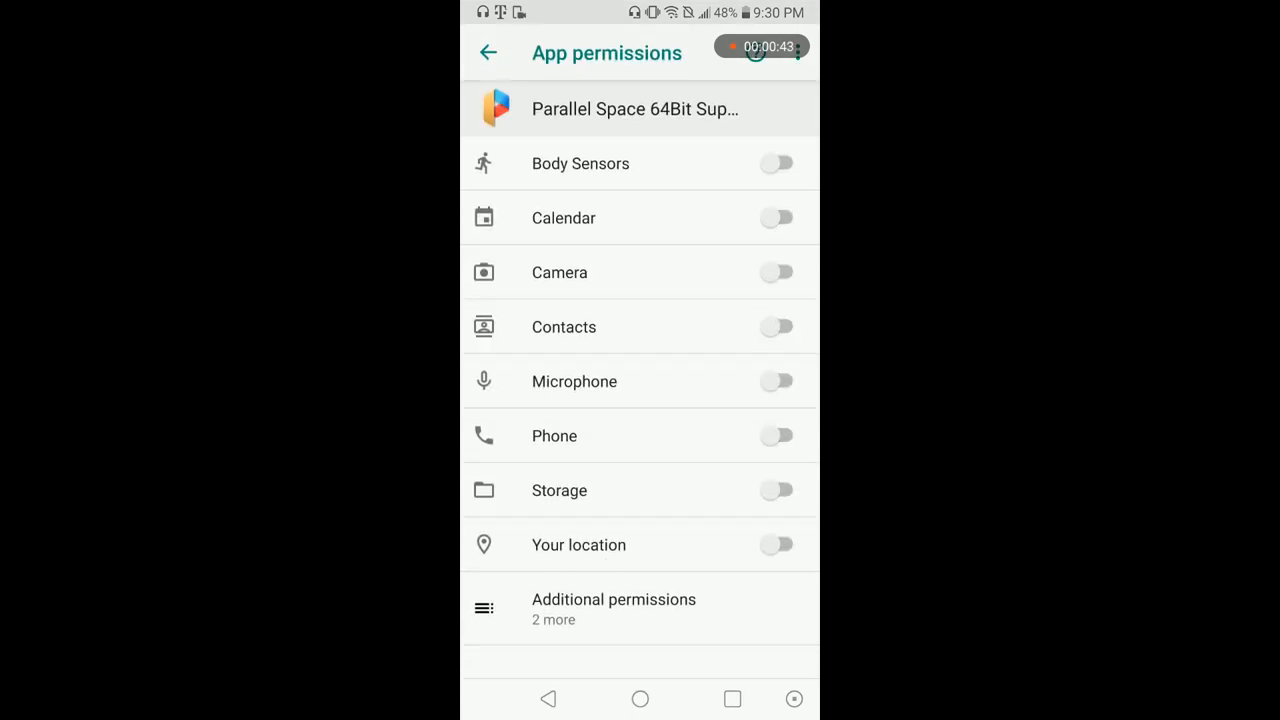
pyautogui.click(780, 544)
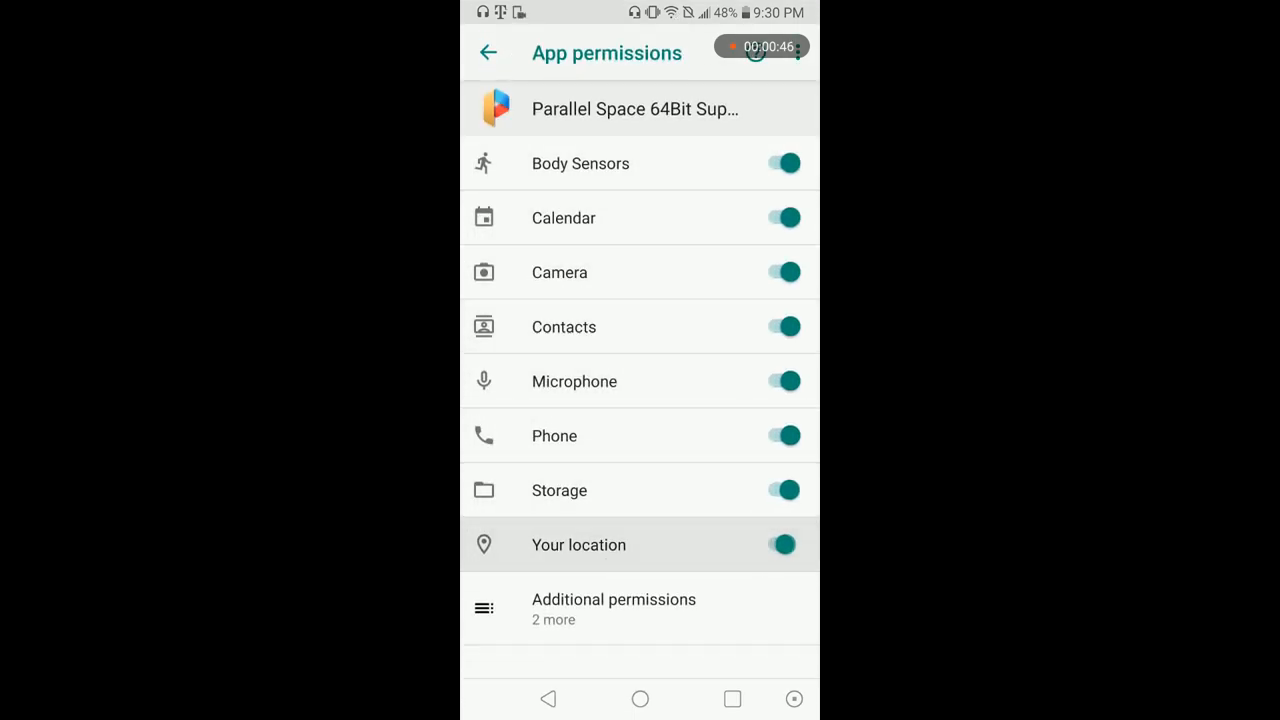
pyautogui.click(488, 52)
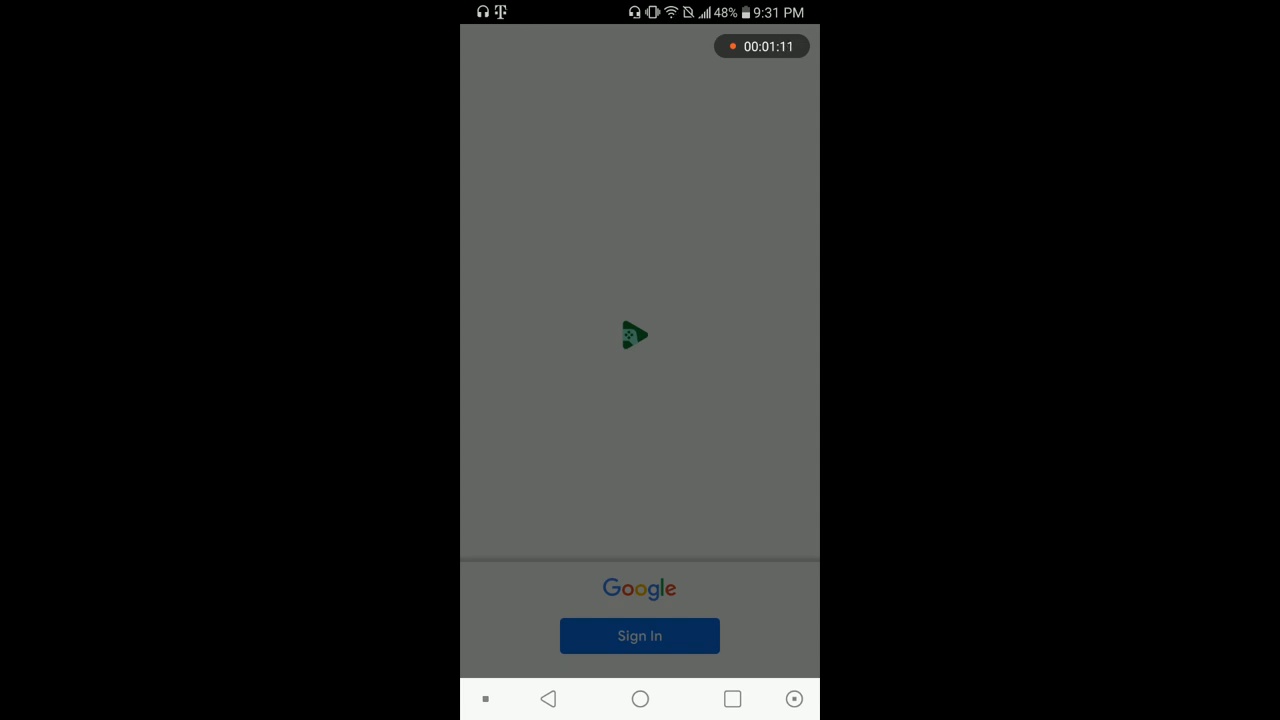
# Step: Start Google sign-in from the Google Play Games panel
pyautogui.click(640, 636)
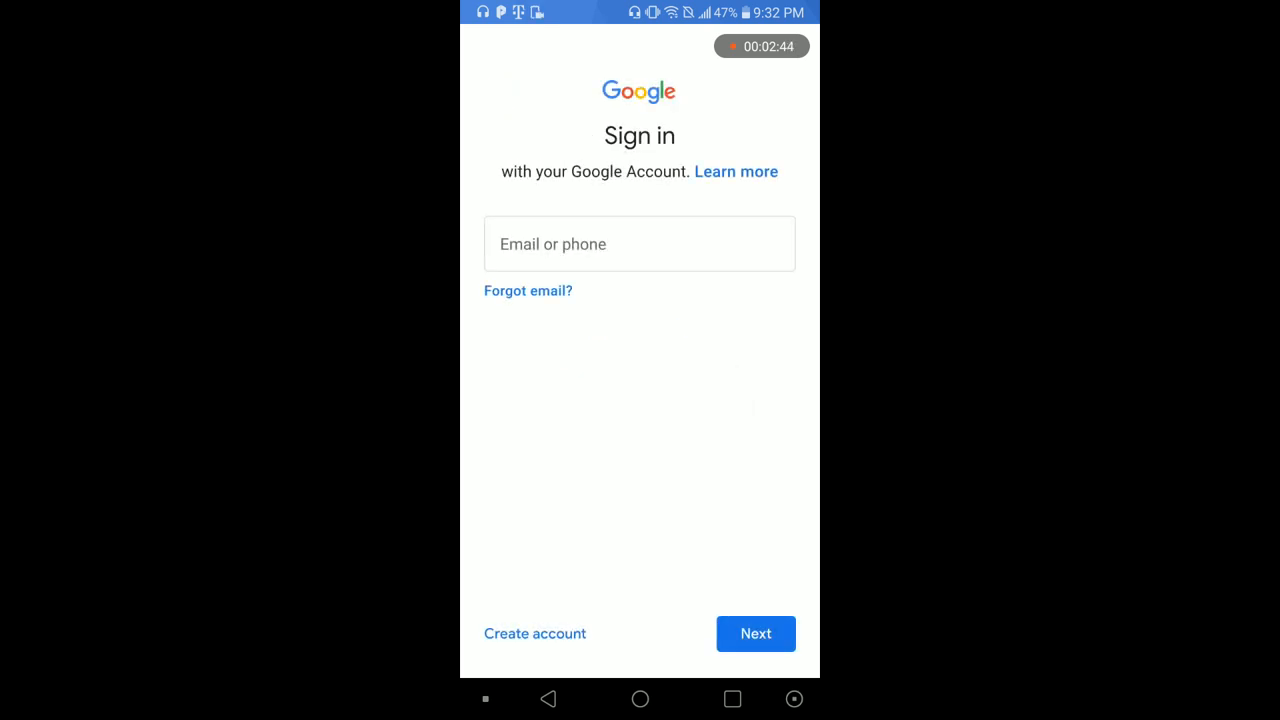
# Step: Enter the account email, switch off Back up to Google Drive and accept Google's services terms
pyautogui.click(640, 244)
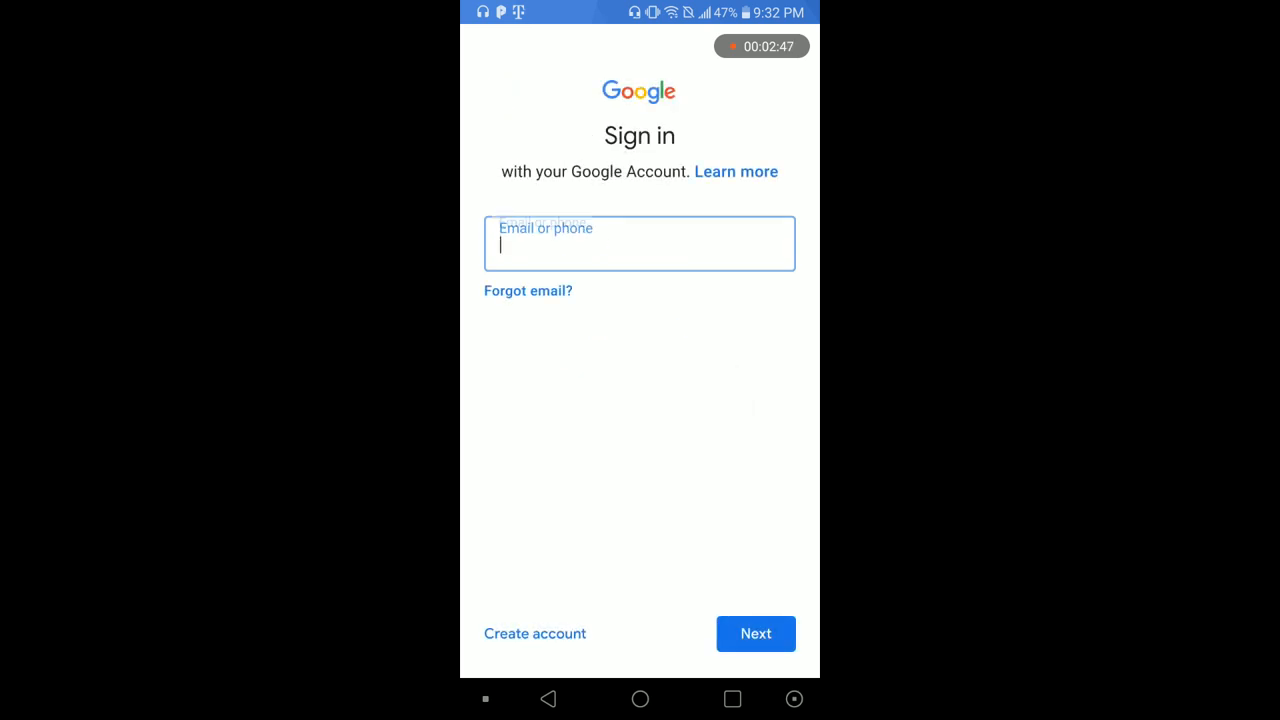
pyautogui.click(640, 244)
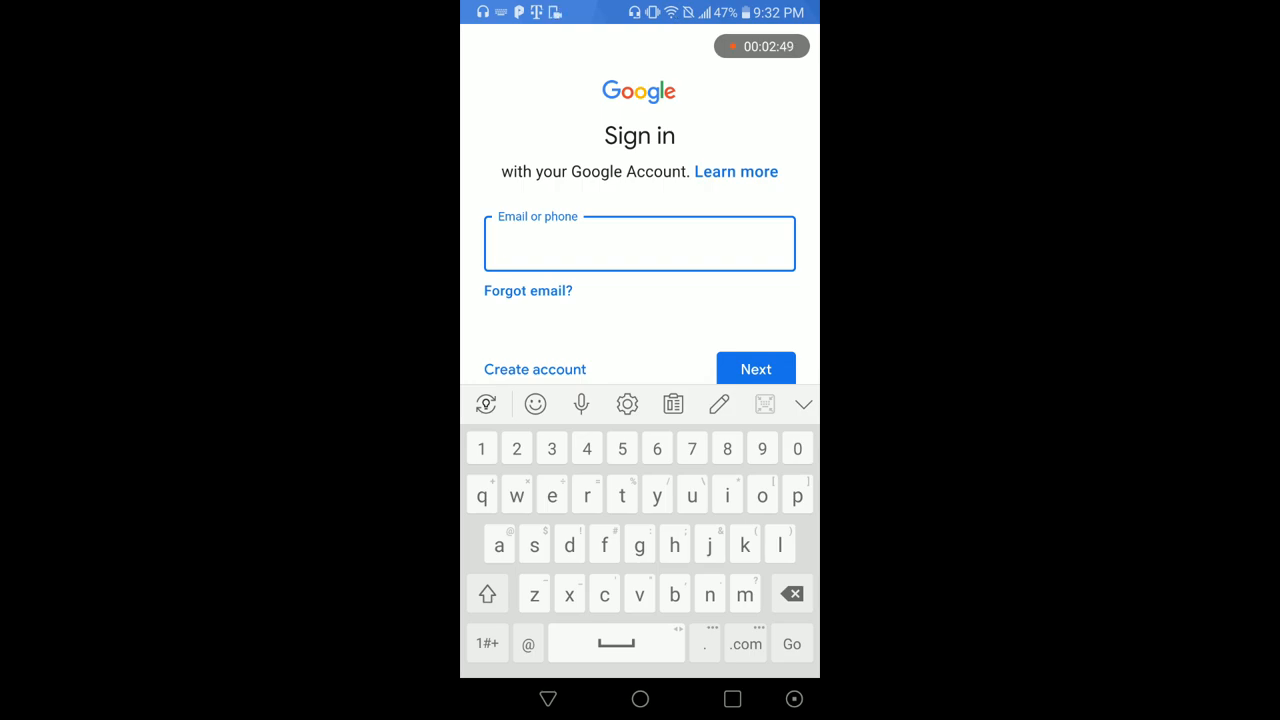
pyautogui.click(756, 368)
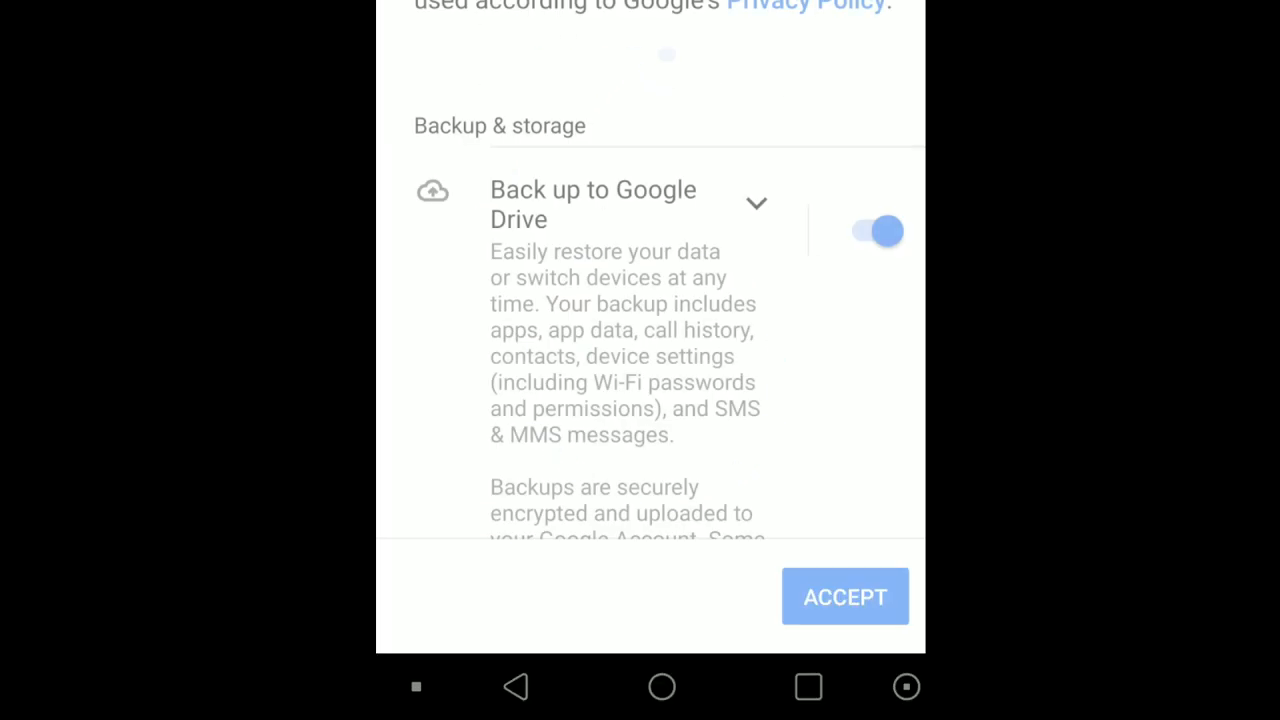
pyautogui.click(876, 232)
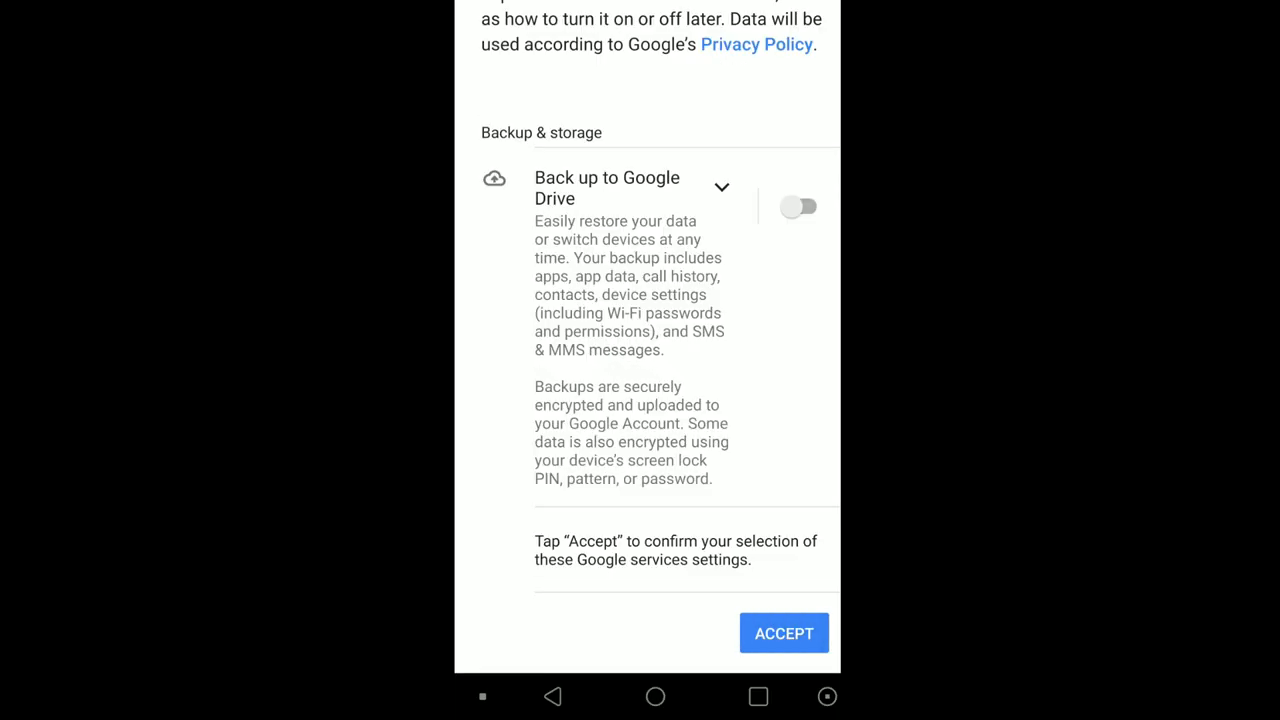
pyautogui.click(784, 632)
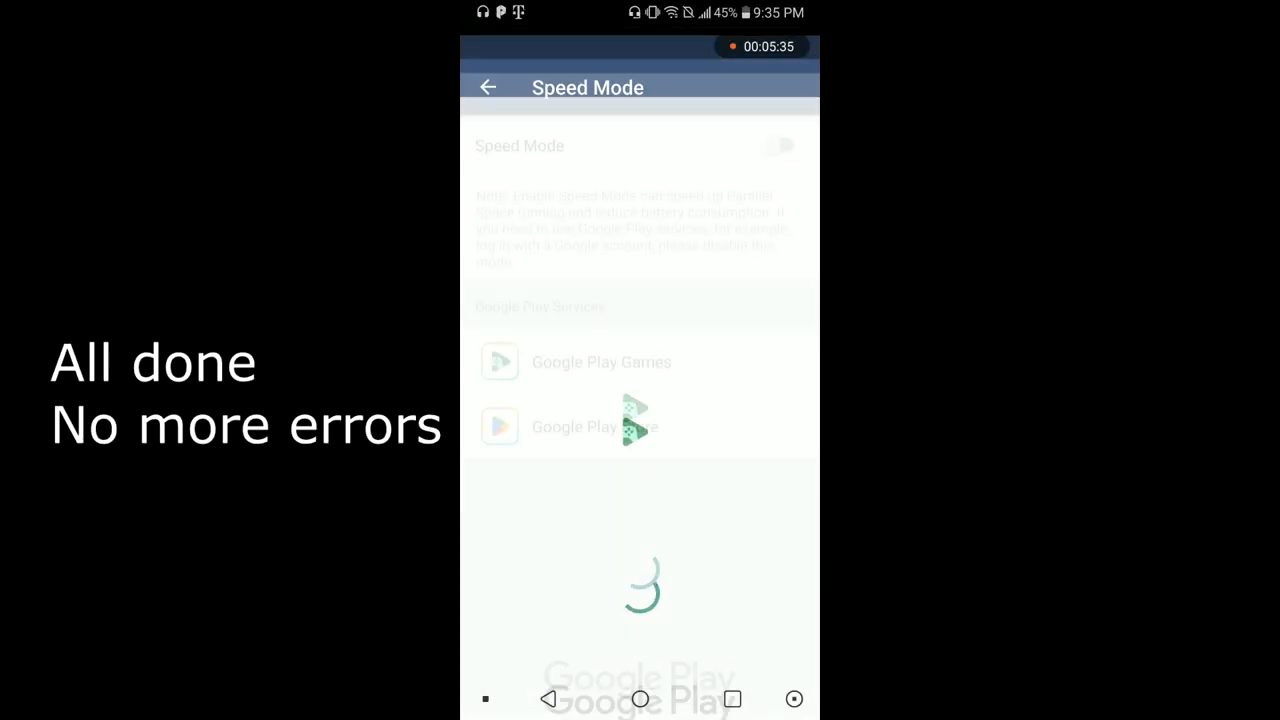
# Step: Go back to the Parallel Space home listing YouTube, Pgze and CSR Racing 2
pyautogui.click(488, 88)
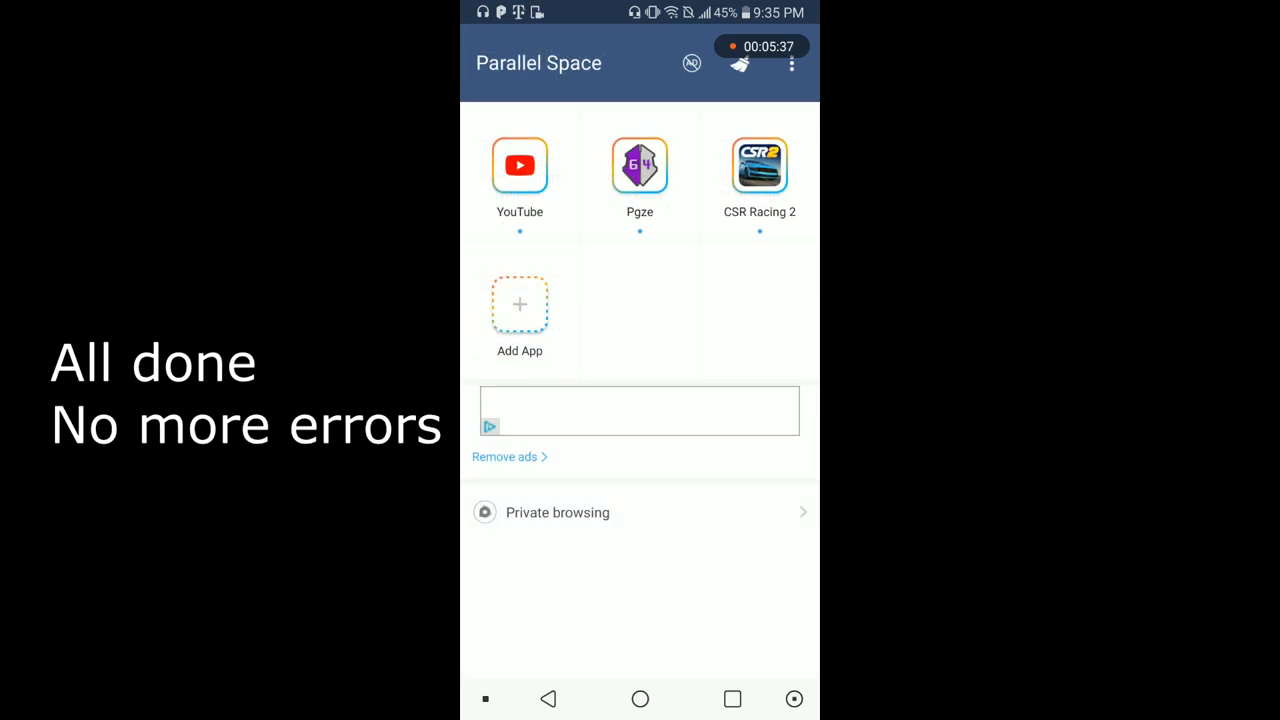